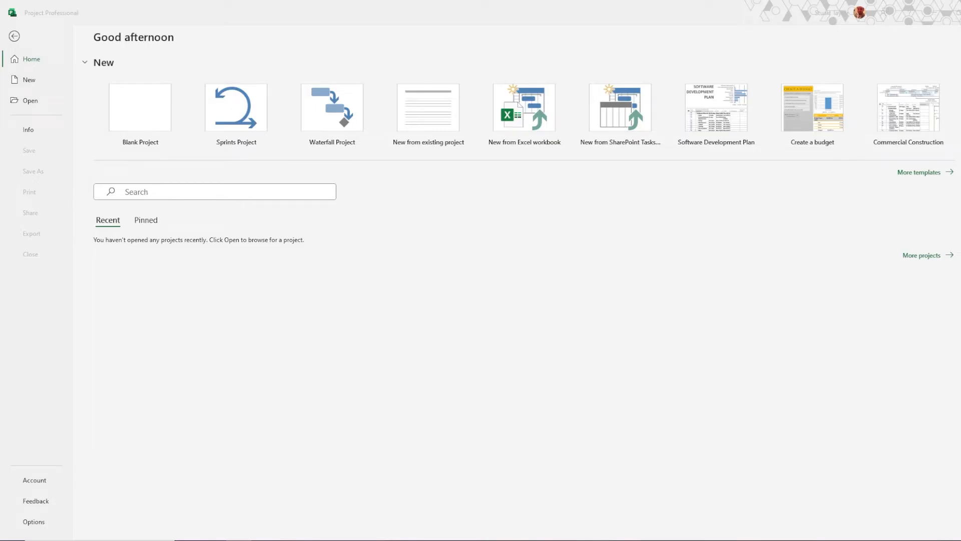
pyautogui.moveTo(104, 129)
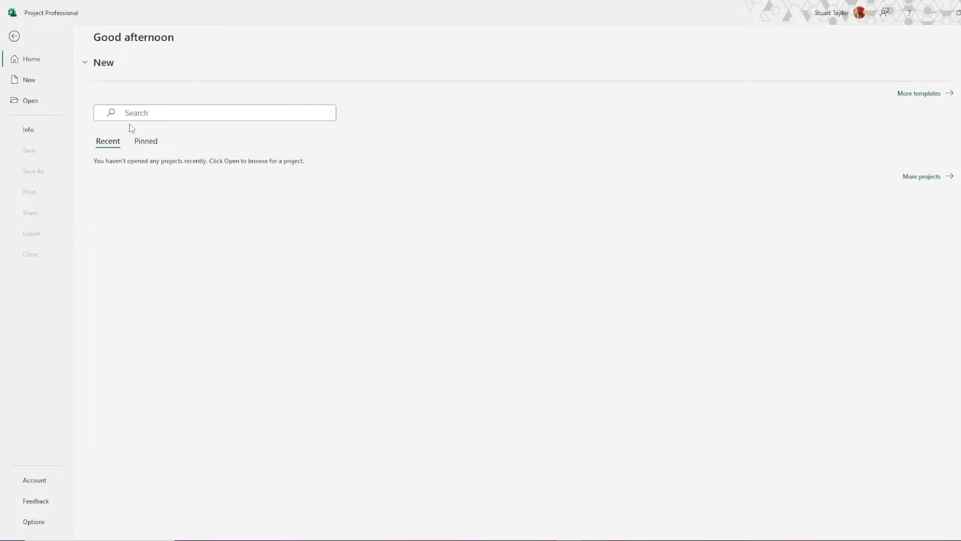
# - Create a blank project and save it as 'MS Project Quickstart' in the MATERIALS folder
pyautogui.click(29, 80)
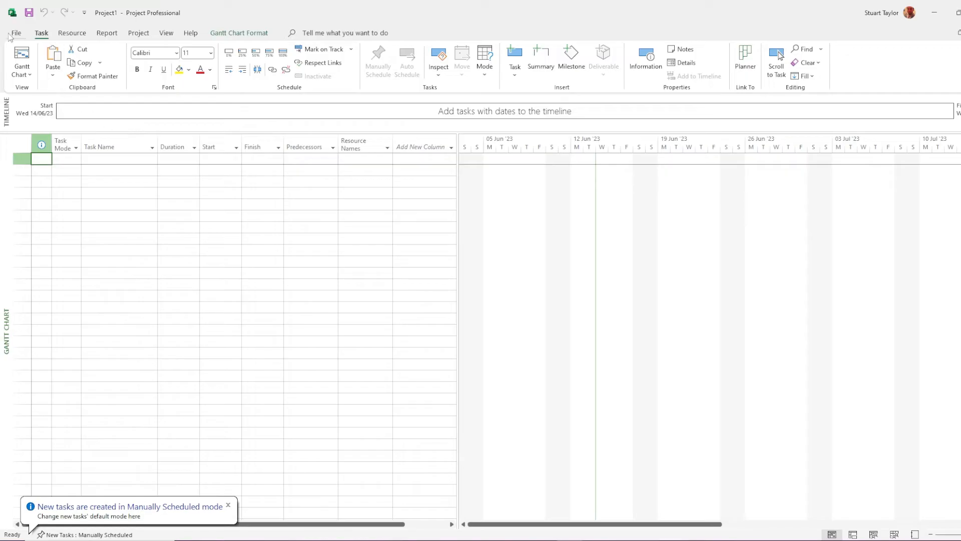
pyautogui.click(16, 32)
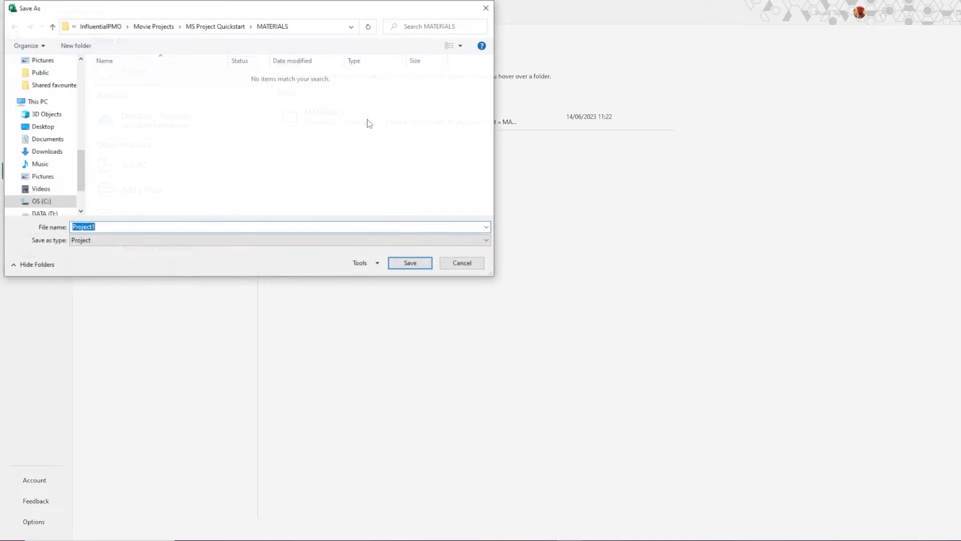
pyautogui.write('MS')
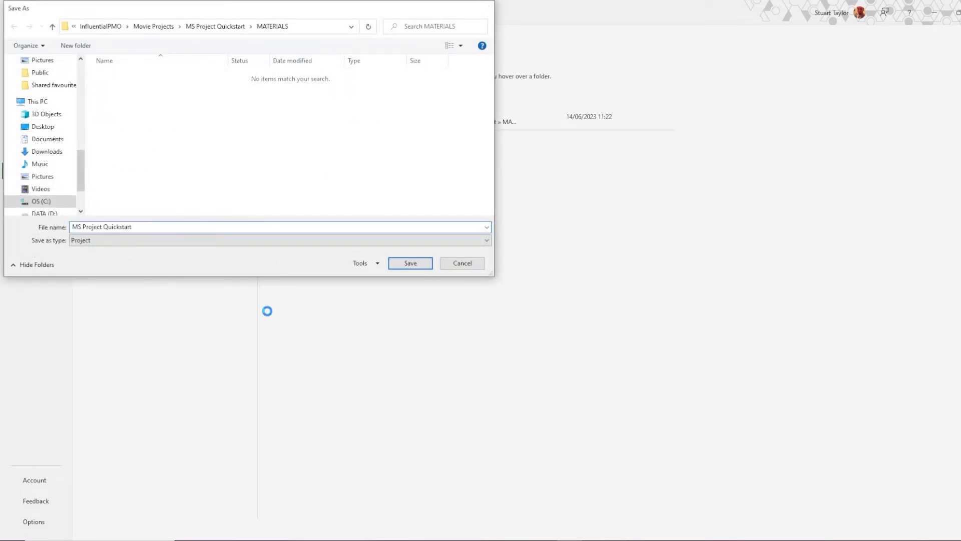
# - Set the project start date to Monday 24/04/2023 in Project Information
pyautogui.click(409, 262)
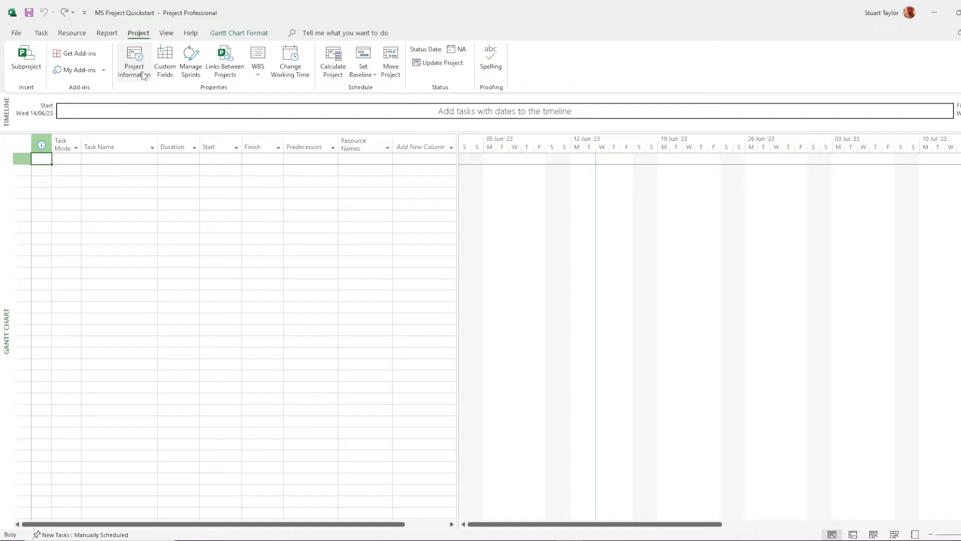
pyautogui.click(133, 61)
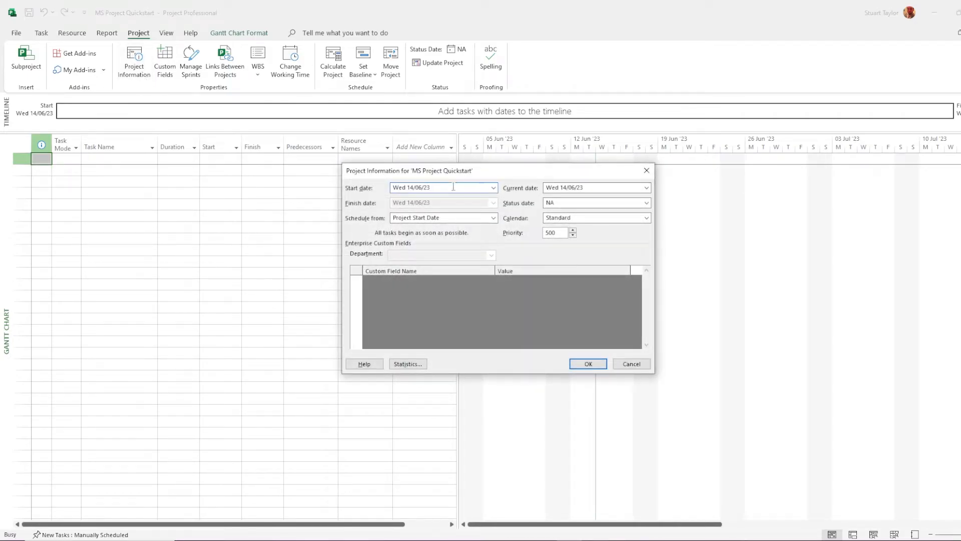
pyautogui.click(493, 187)
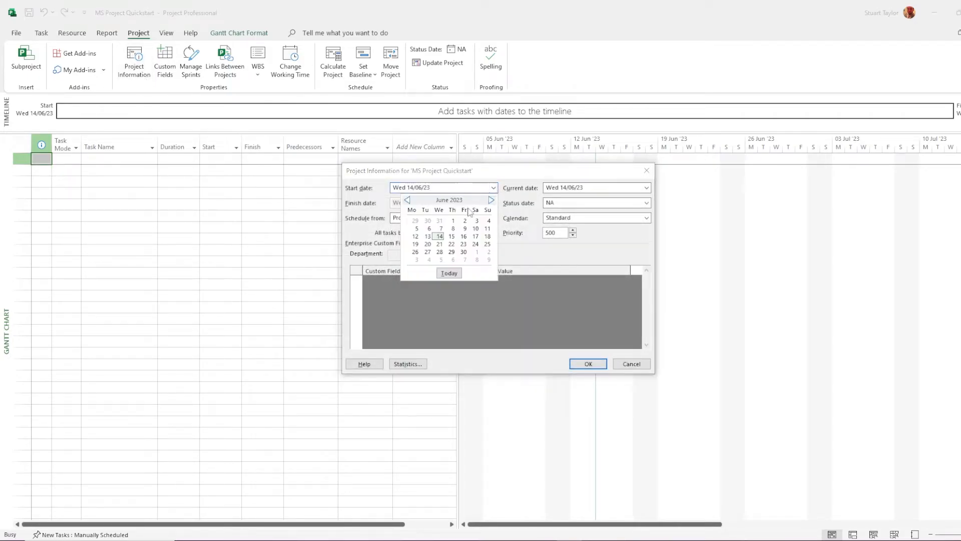
pyautogui.click(408, 201)
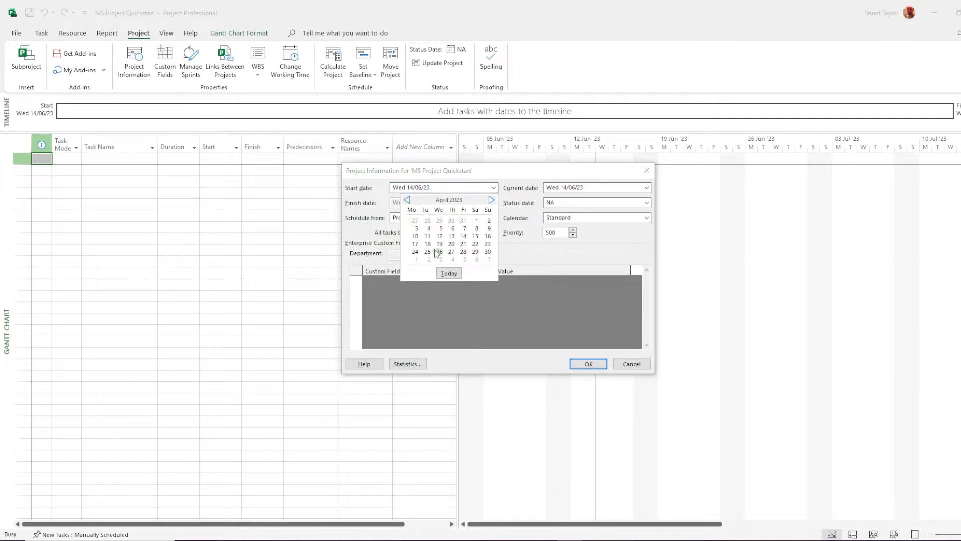
pyautogui.click(414, 252)
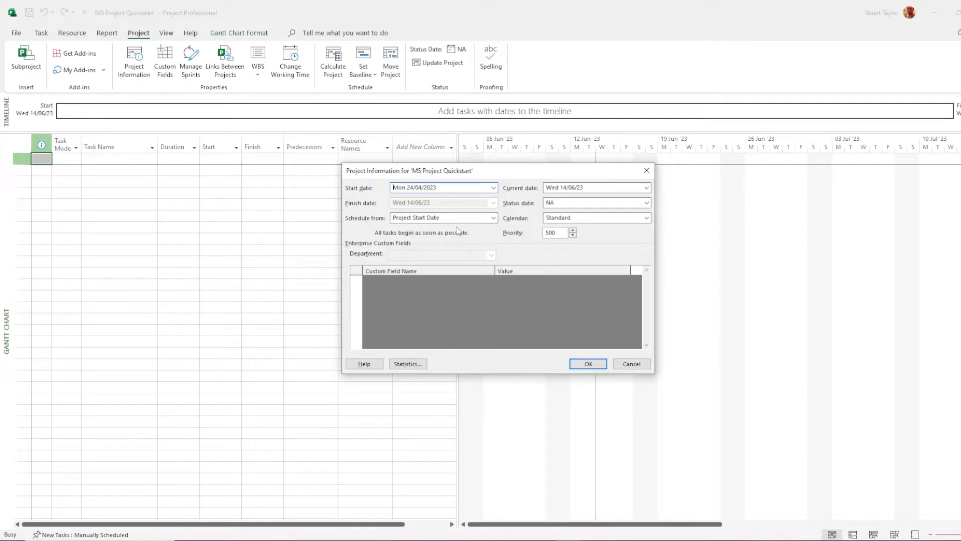
pyautogui.click(587, 363)
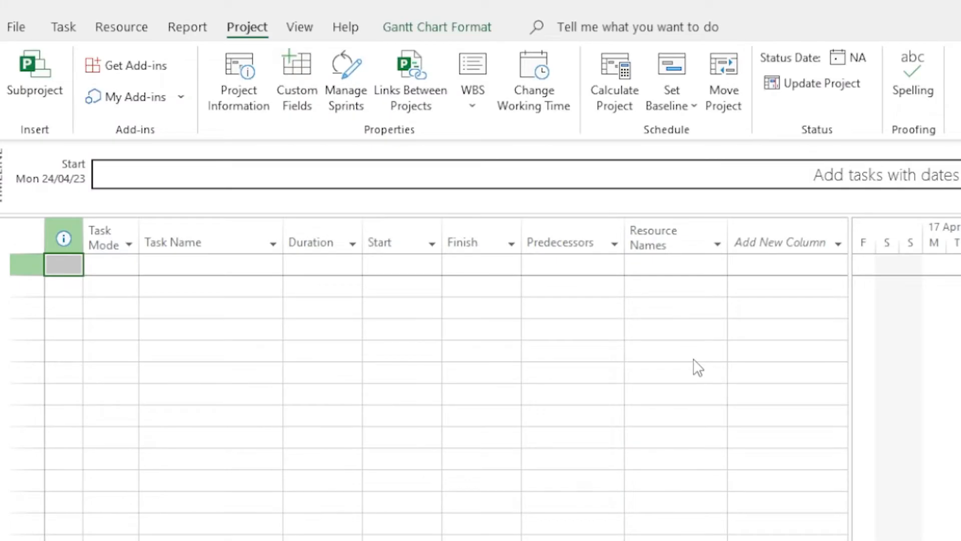
# - Show the Standard calendar's Work Weeks list in Change Working Time
pyautogui.click(532, 80)
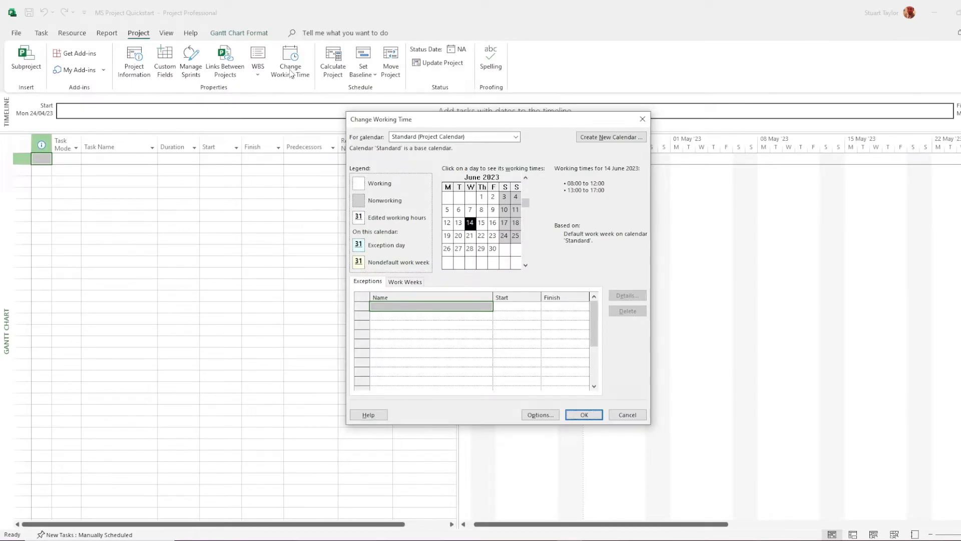
pyautogui.moveTo(368, 284)
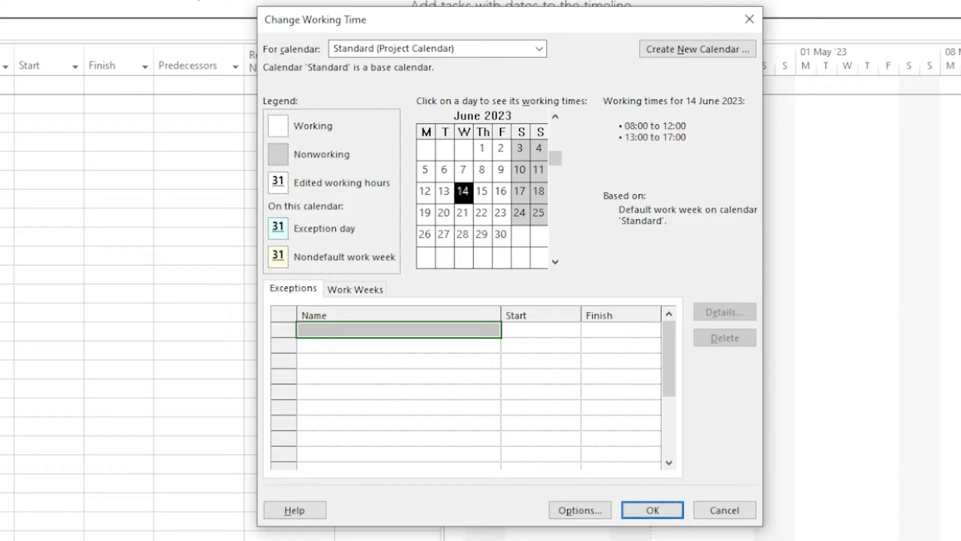
pyautogui.moveTo(458, 335)
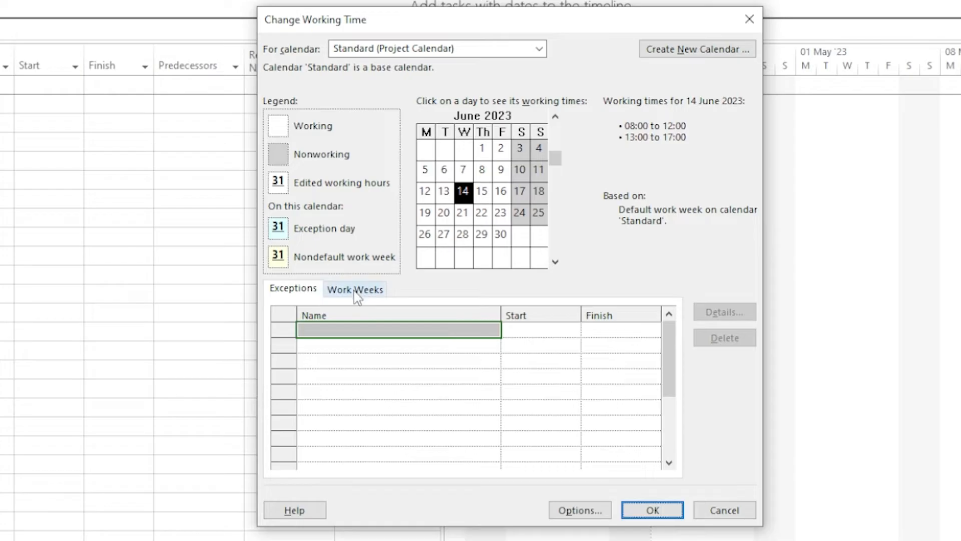
pyautogui.click(354, 288)
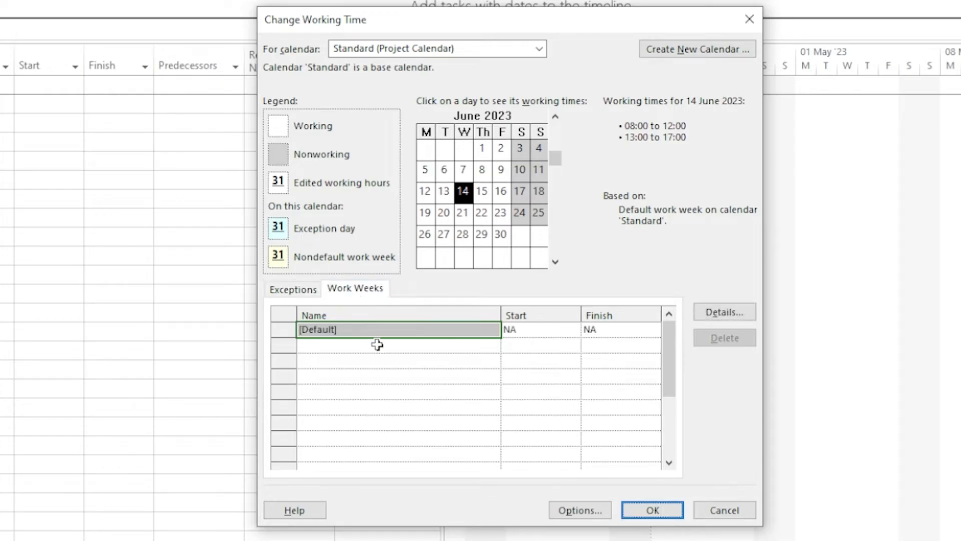
# - Give Saturday and Sunday working hours 08:00–12:00 and 13:00–17:00 in the default work week
pyautogui.click(724, 311)
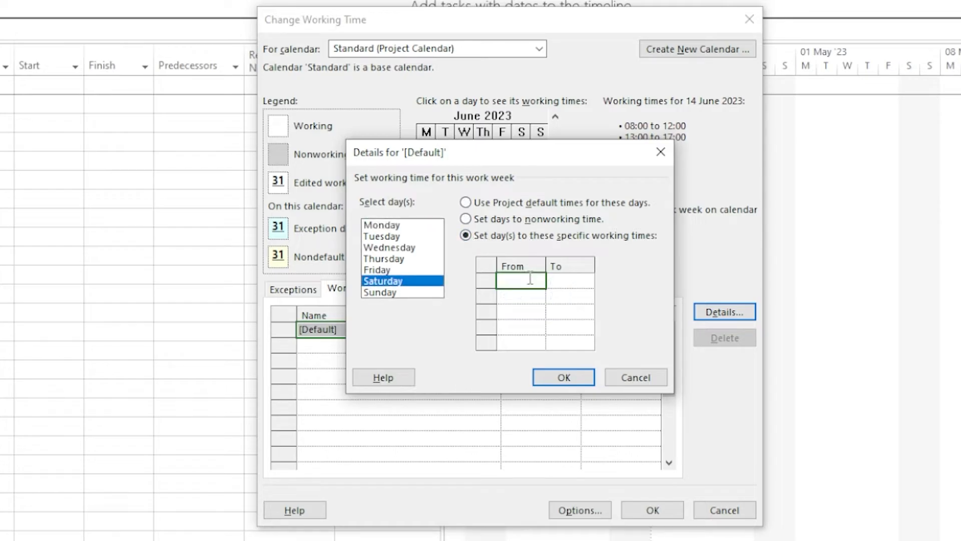
pyautogui.write('08:00')
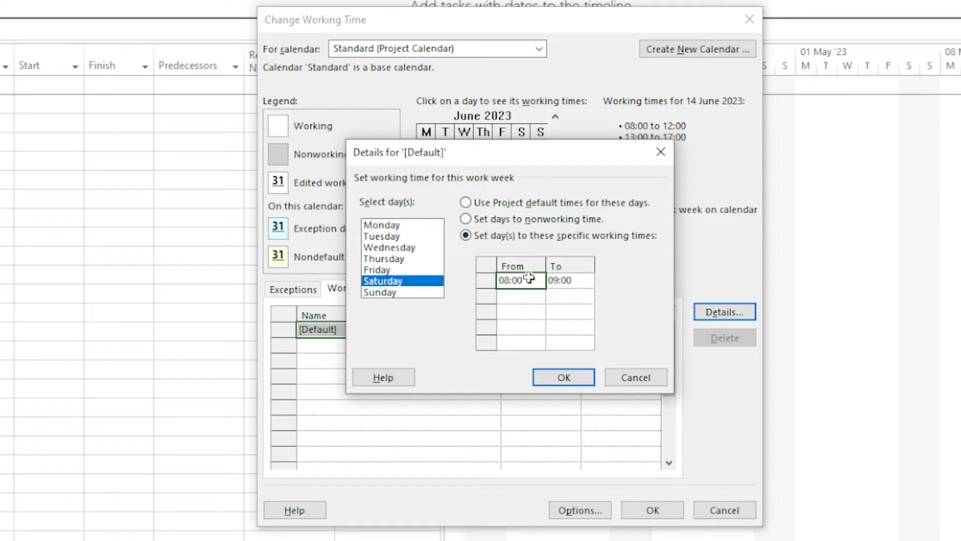
pyautogui.click(567, 281)
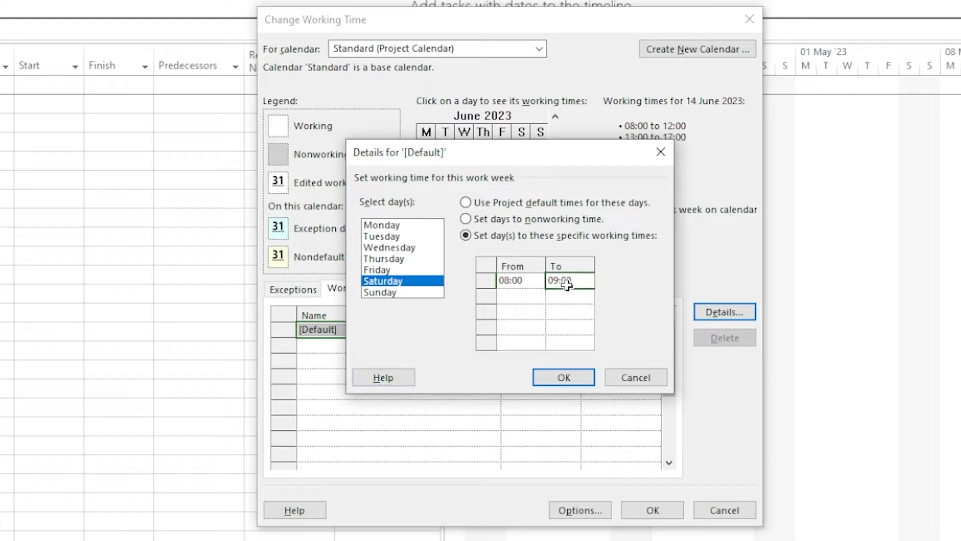
pyautogui.write('1')
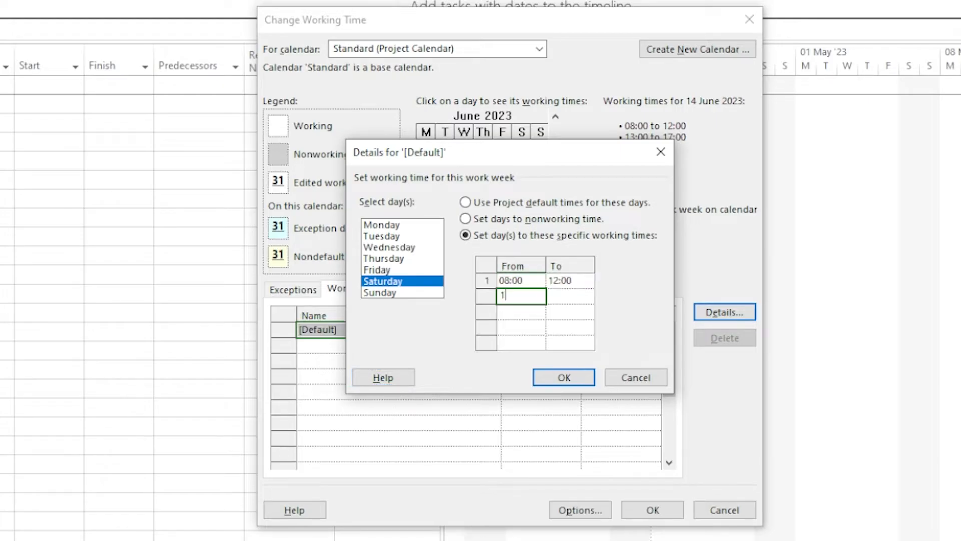
pyautogui.write('13:00')
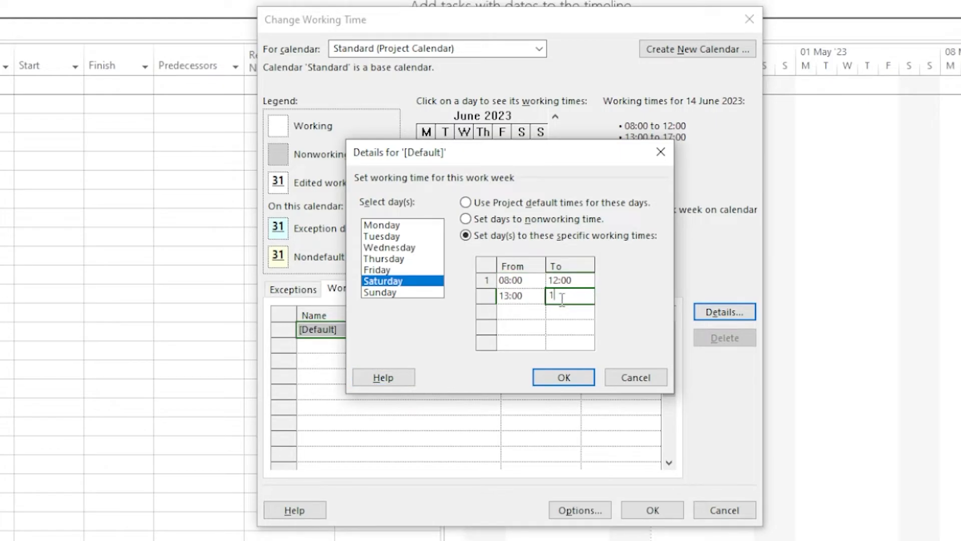
pyautogui.click(380, 292)
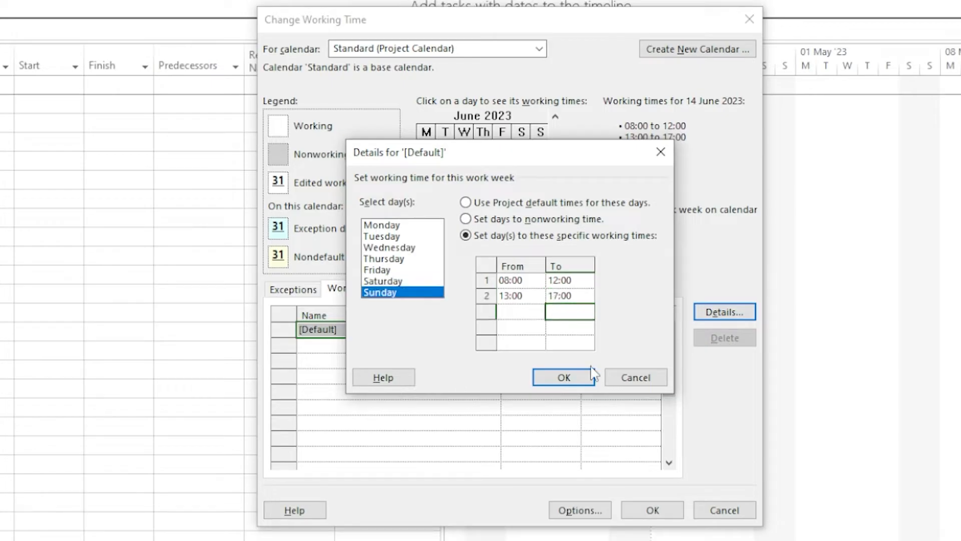
pyautogui.click(563, 377)
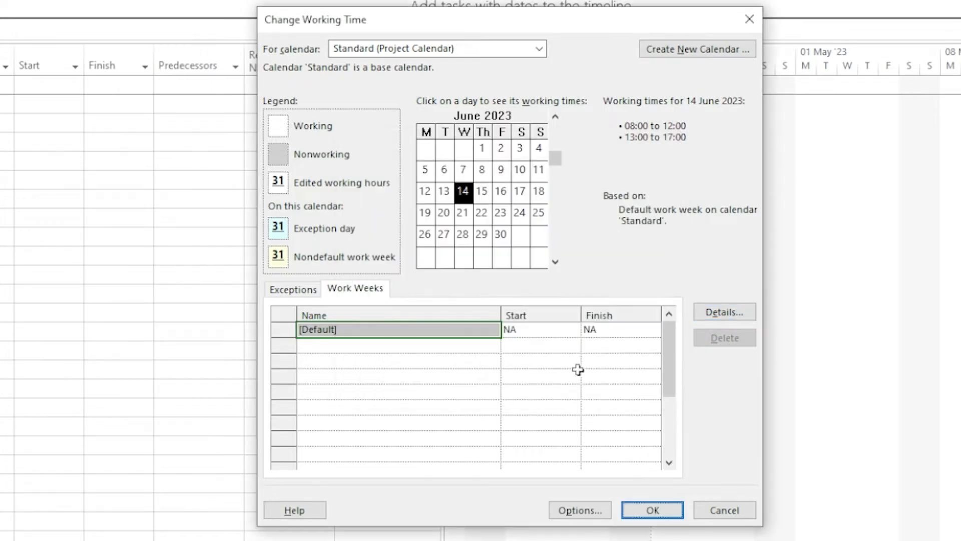
pyautogui.moveTo(509, 361)
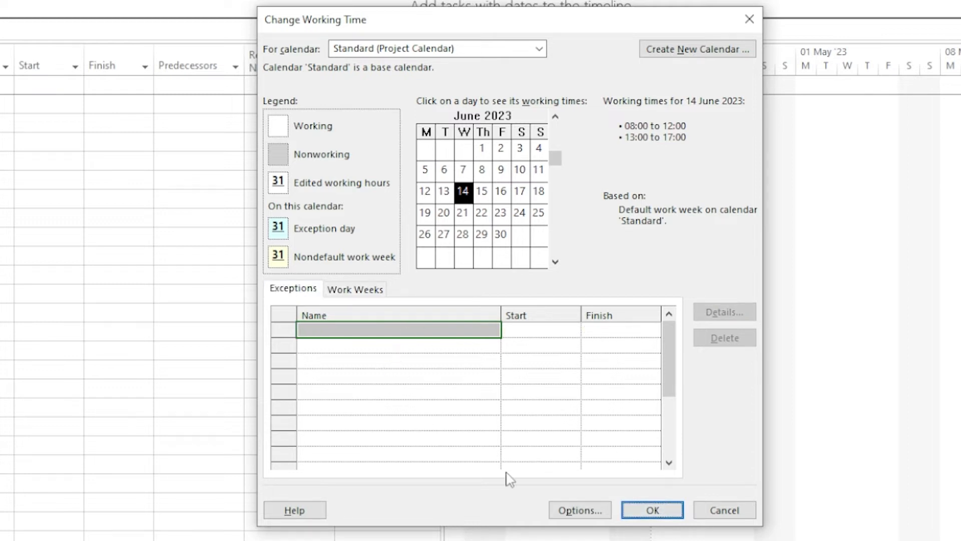
pyautogui.write('Christmas')
pyautogui.click(540, 330)
pyautogui.write('26')
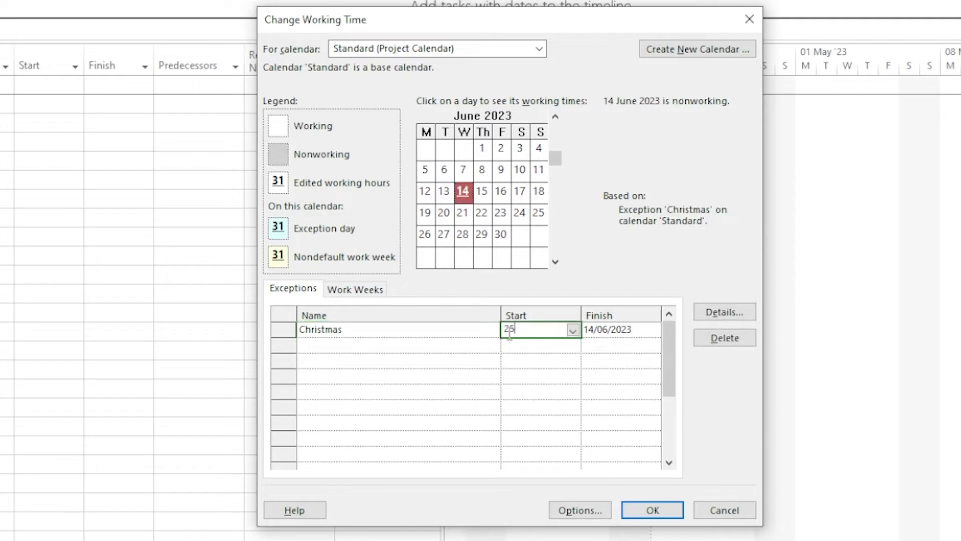
pyautogui.write('/12/2023')
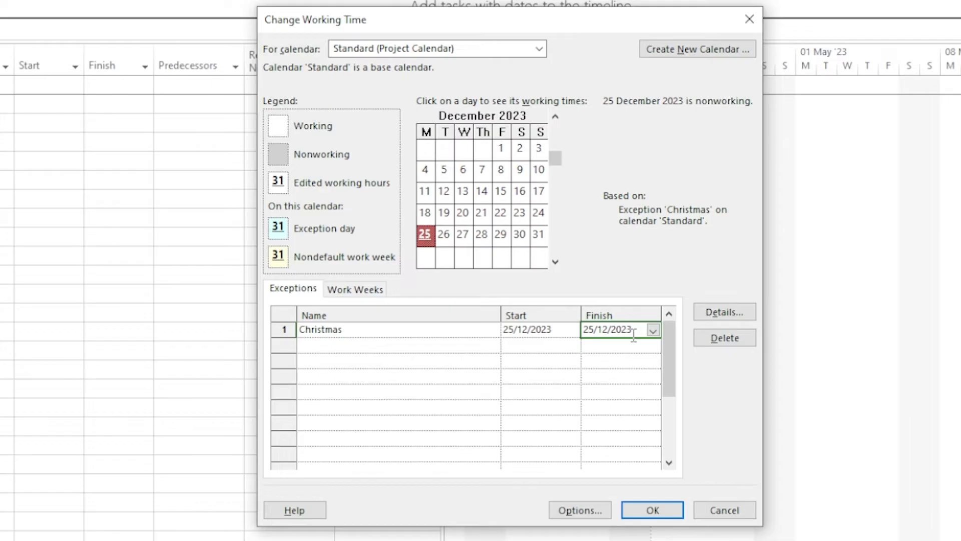
pyautogui.click(650, 510)
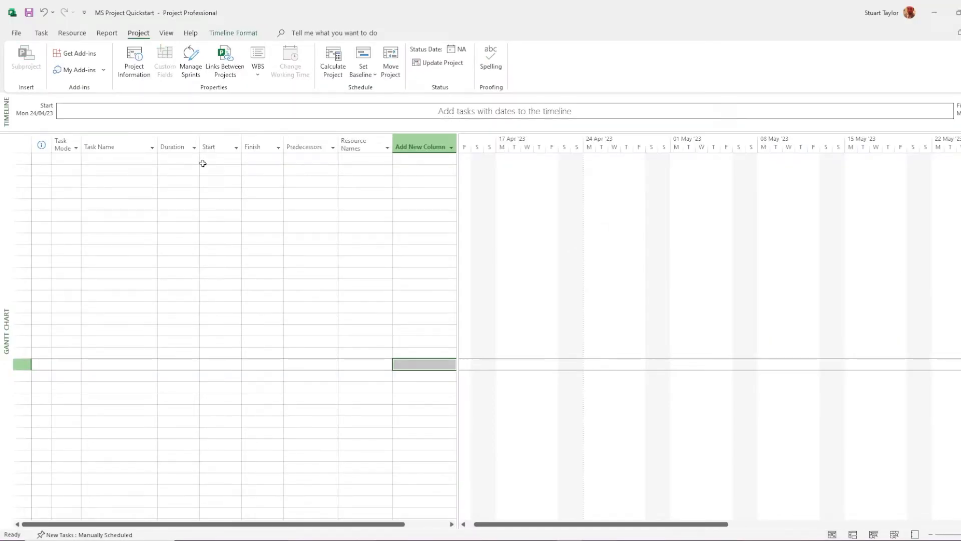
# - Bring up the Project Options dialog from the File backstage
pyautogui.click(16, 32)
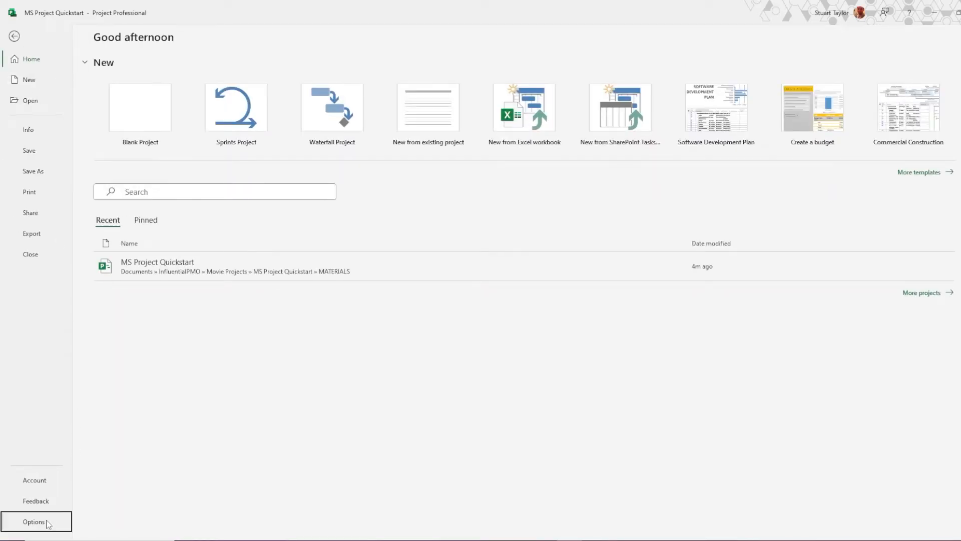
pyautogui.click(34, 522)
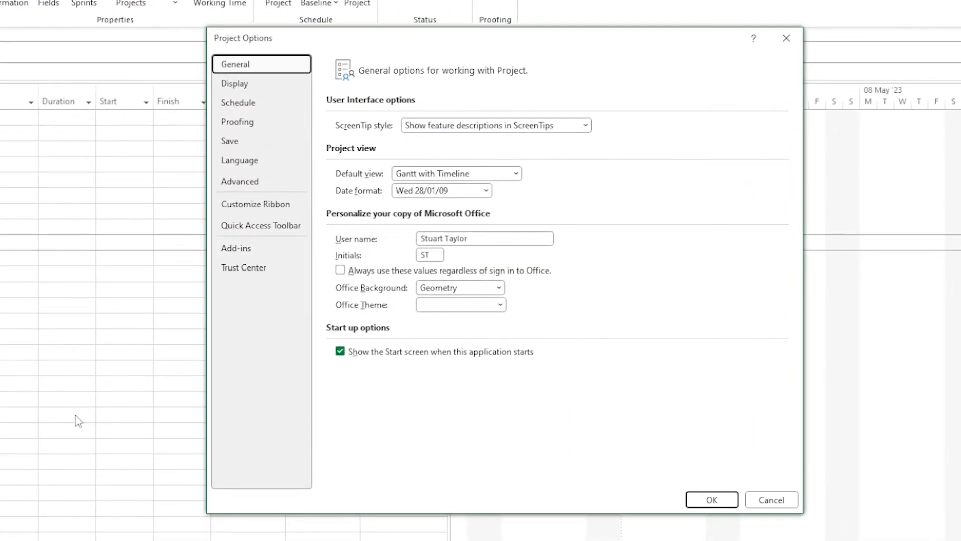
pyautogui.moveTo(238, 102)
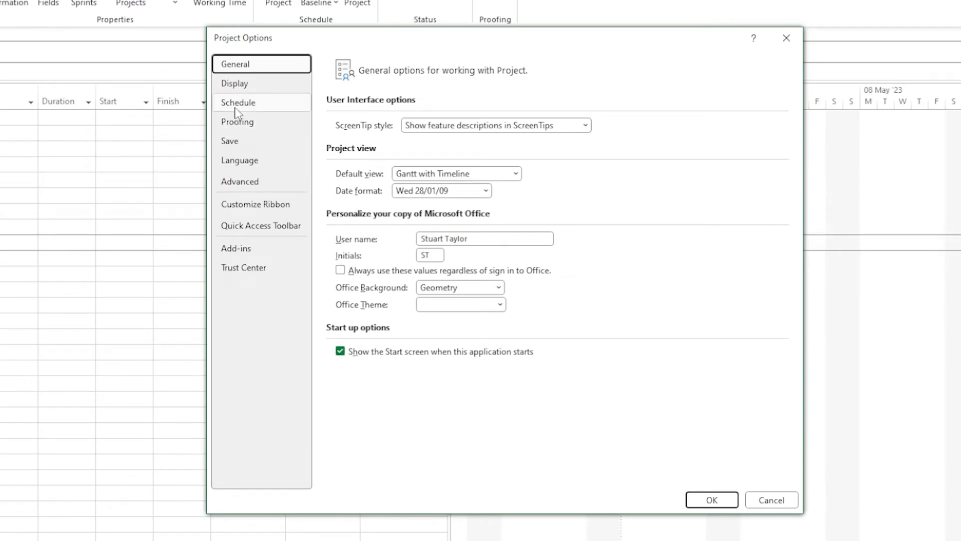
# - Set Days per month to 30 in the Schedule options and apply the change
pyautogui.click(238, 102)
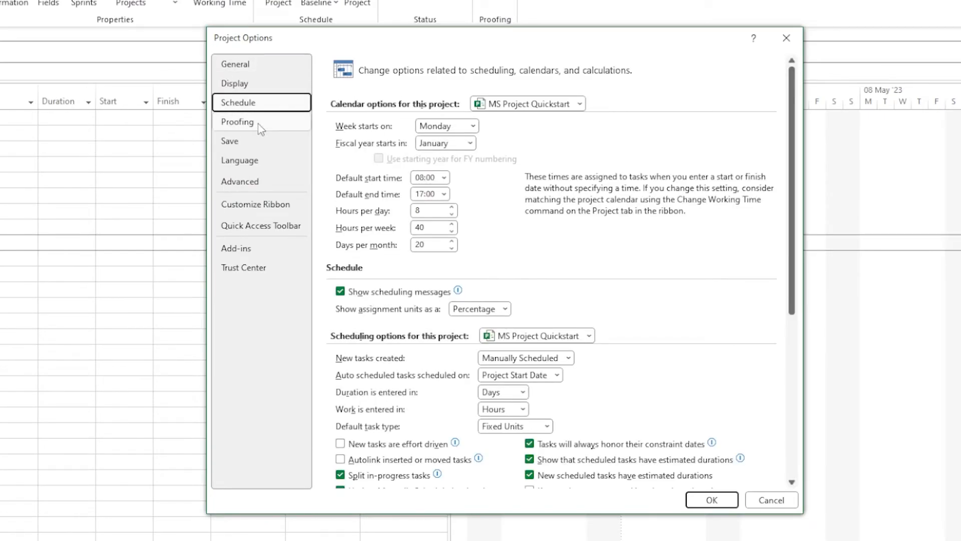
pyautogui.moveTo(570, 264)
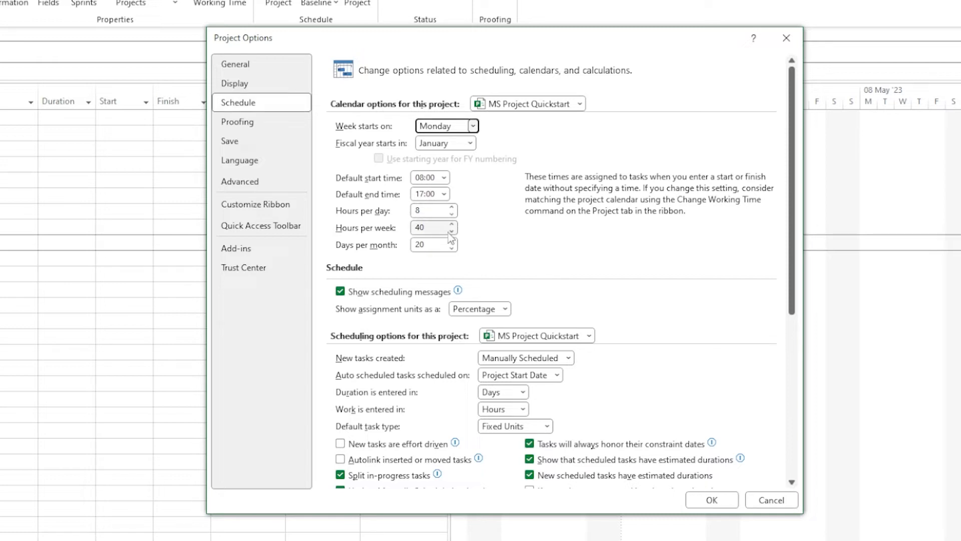
pyautogui.click(451, 242)
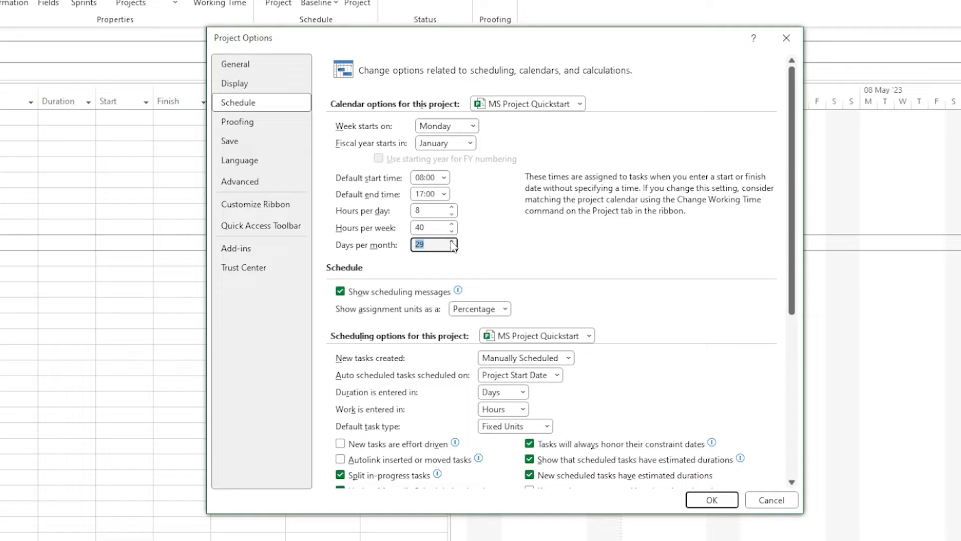
pyautogui.click(451, 241)
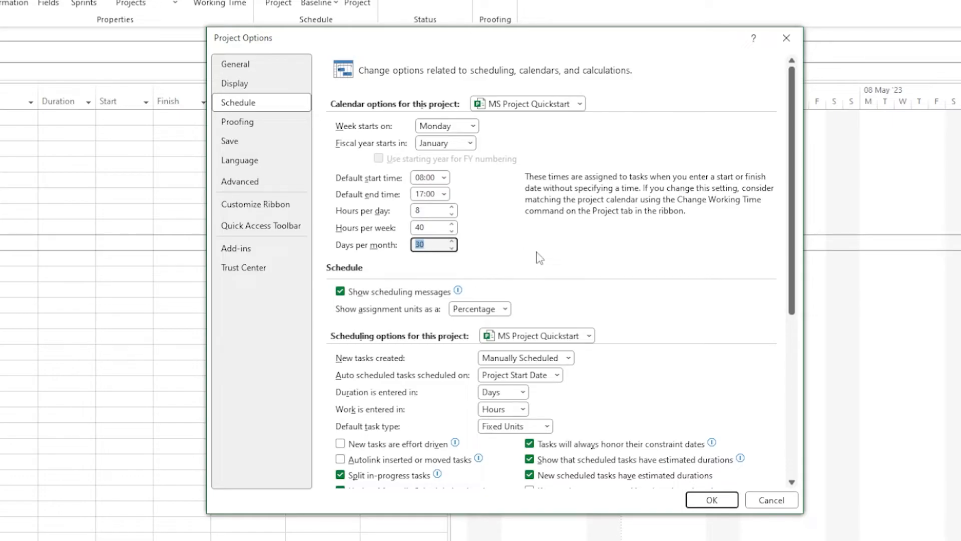
pyautogui.moveTo(622, 279)
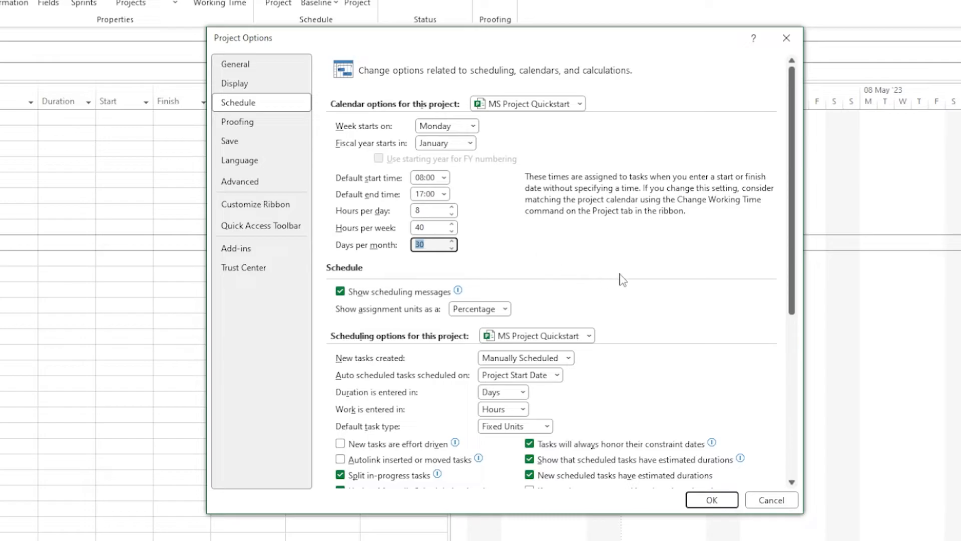
pyautogui.moveTo(675, 281)
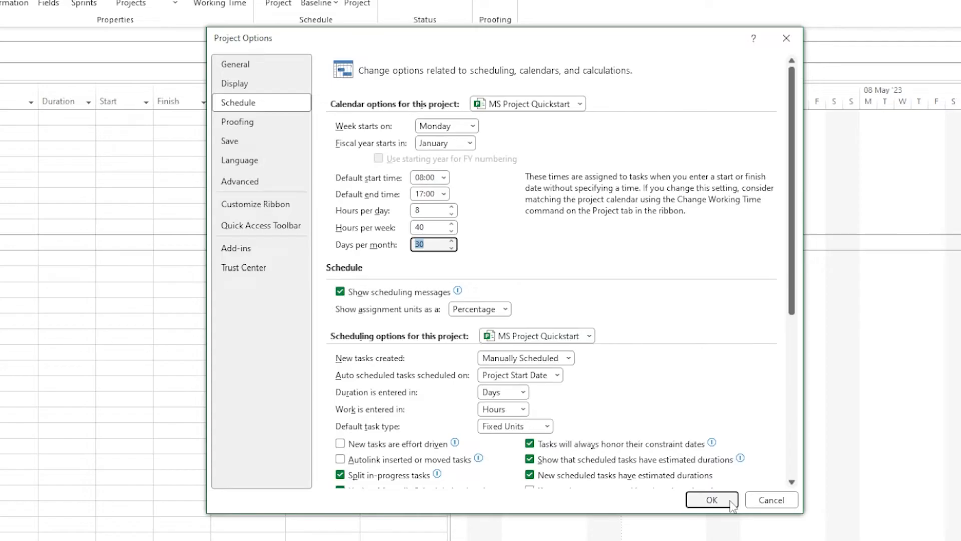
pyautogui.click(711, 499)
pyautogui.write('In')
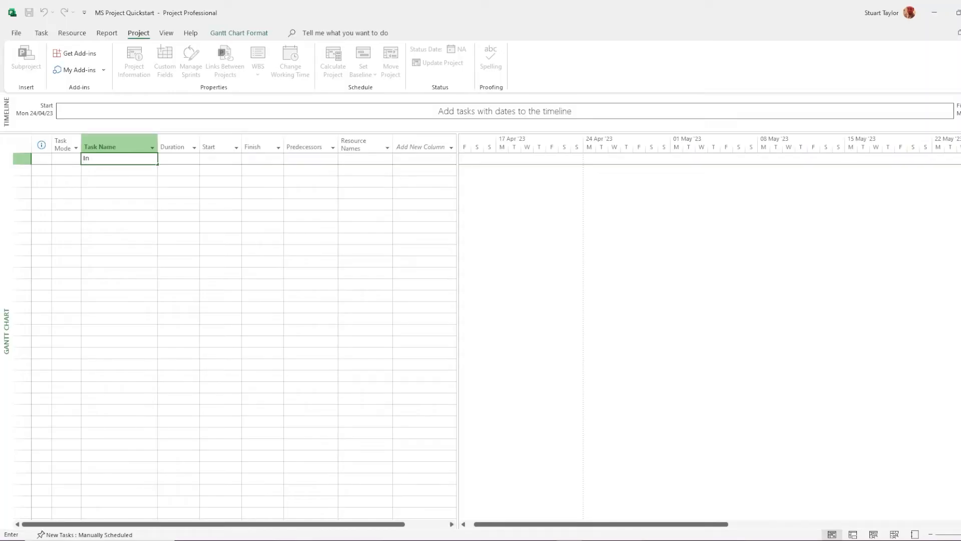
# - Enter the tasks Initiation, Project Start Up, Business Case and Initiation Complete
pyautogui.write('itiation')
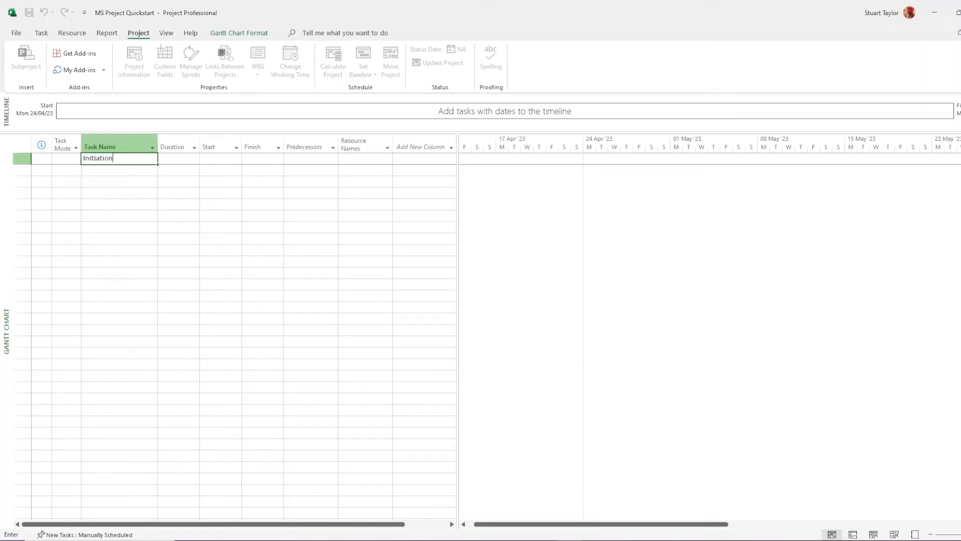
pyautogui.press('Return')
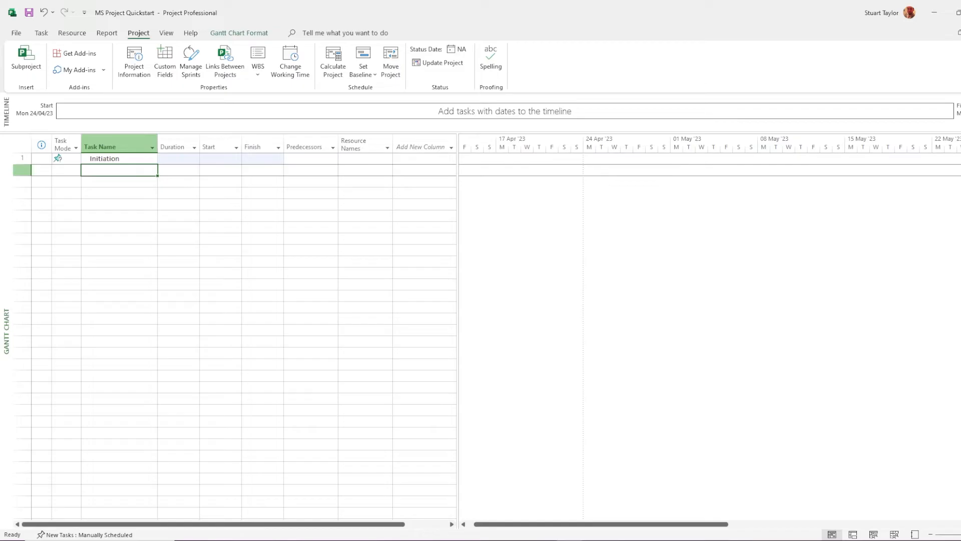
pyautogui.write('Proj')
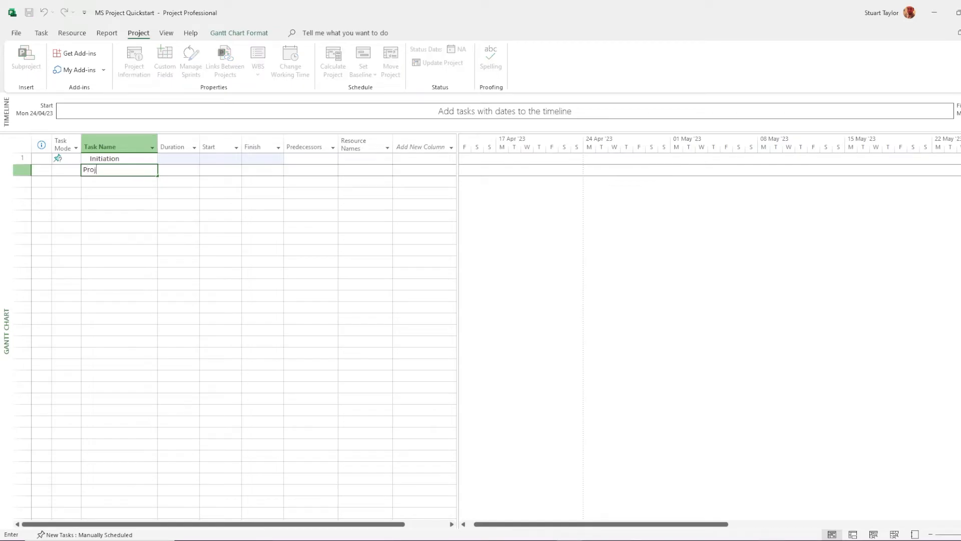
pyautogui.write('ect Start Up')
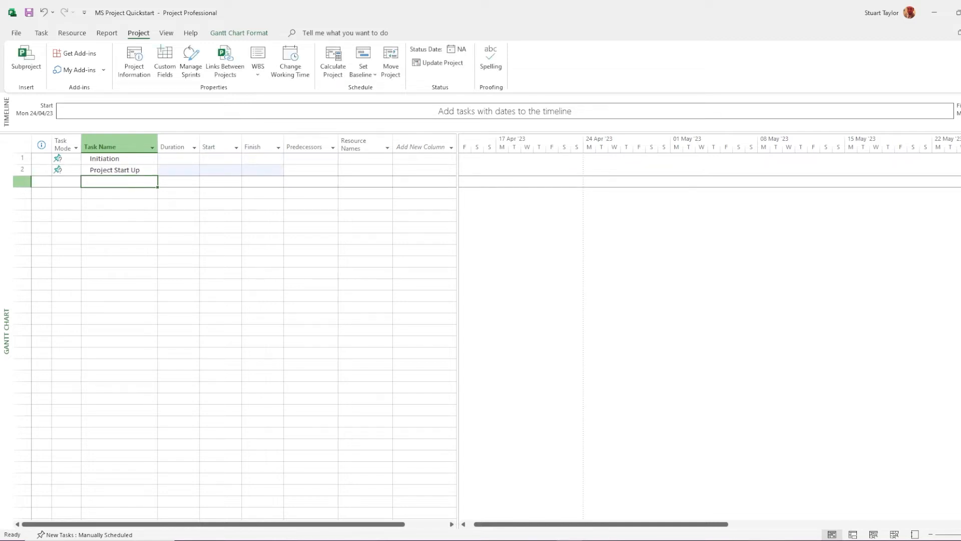
pyautogui.write('Busines')
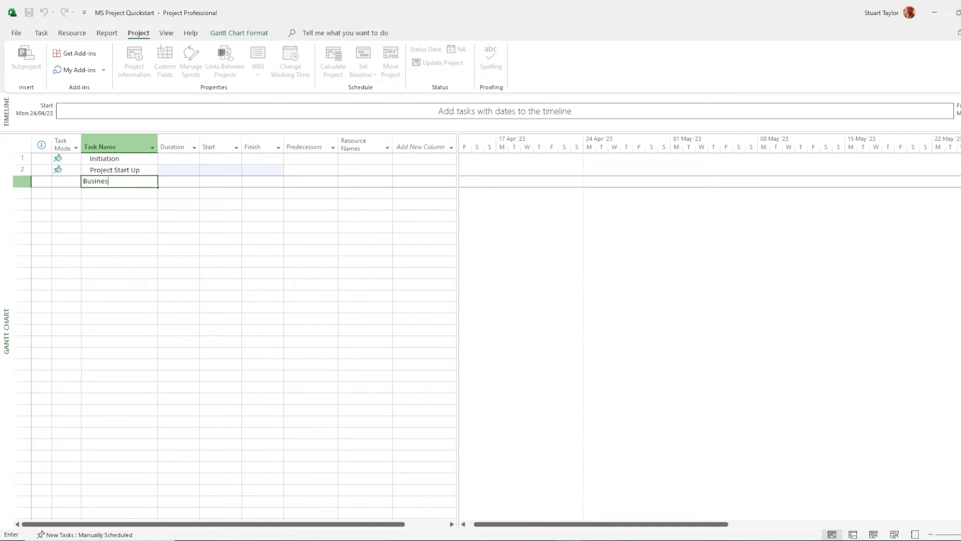
pyautogui.press('Return')
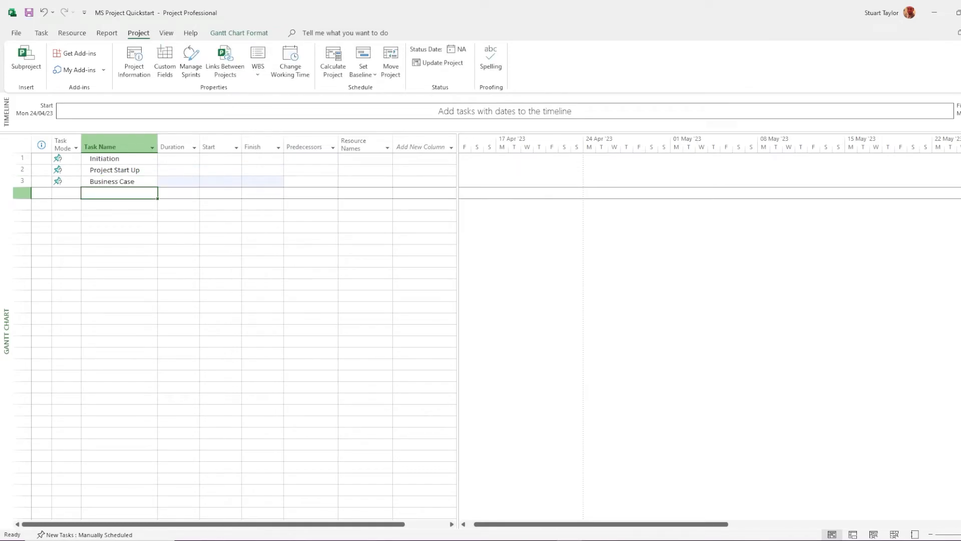
pyautogui.write('Initiati')
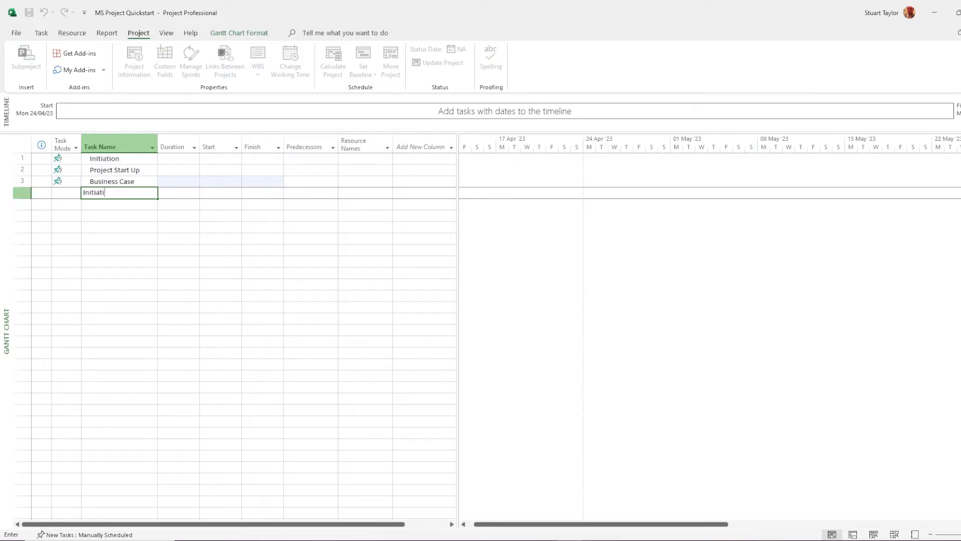
pyautogui.write('on Complete')
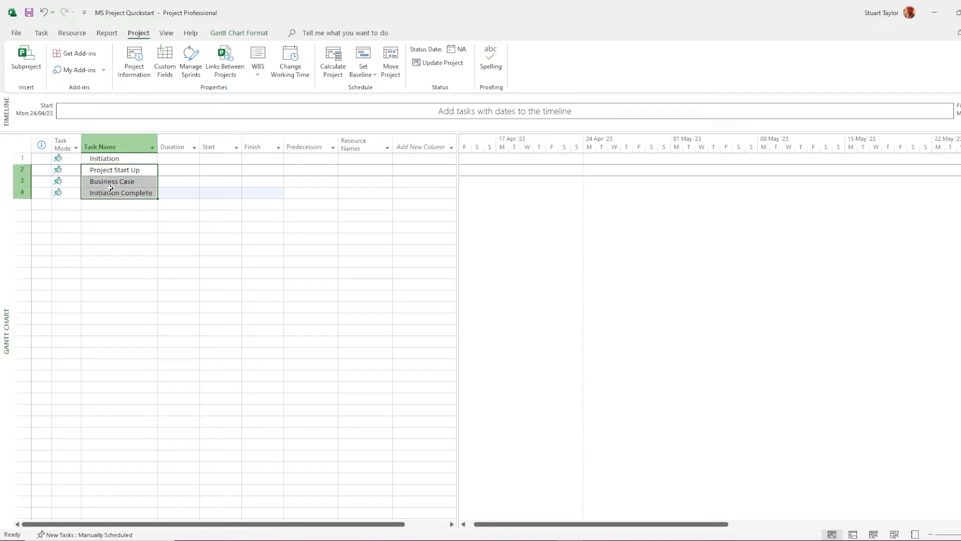
pyautogui.moveTo(26, 58)
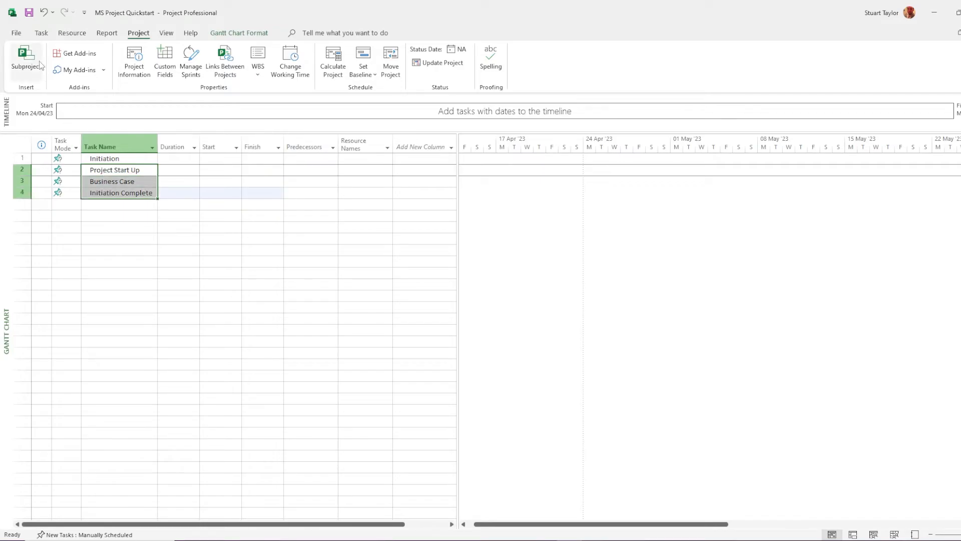
# - Indent Project Start Up, Business Case and Initiation Complete as subtasks under Initiation
pyautogui.click(41, 32)
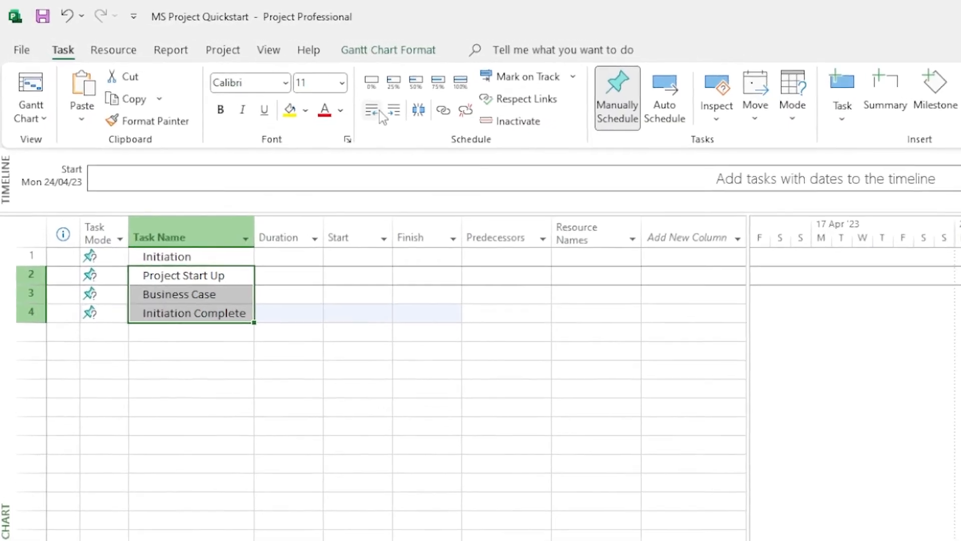
pyautogui.click(401, 112)
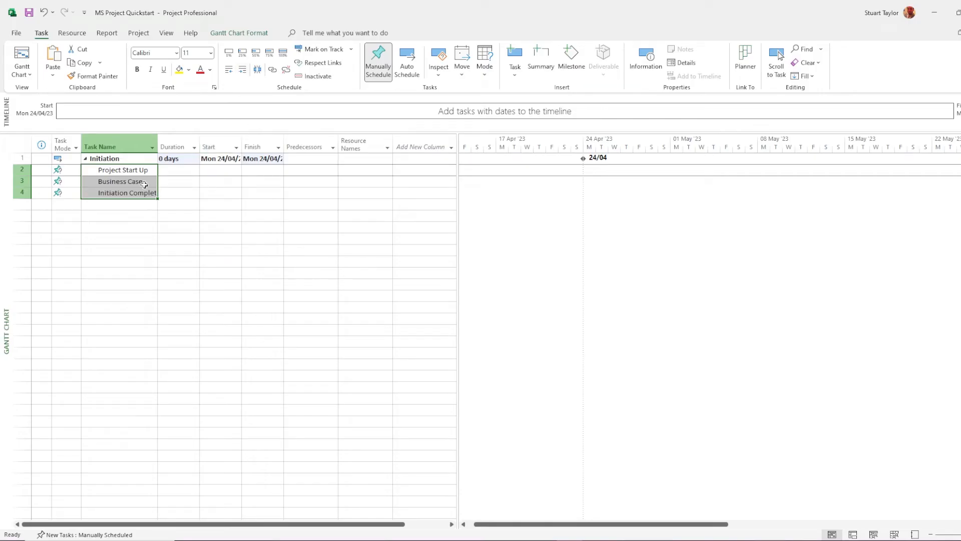
pyautogui.click(218, 170)
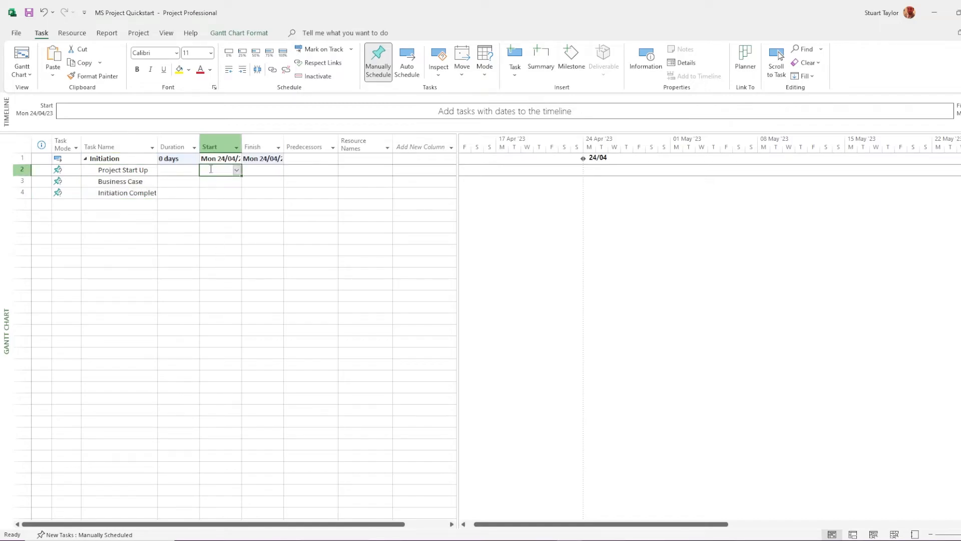
# - Paste clipboard data as text into the Project Start Up start cell
pyautogui.rightClick(219, 170)
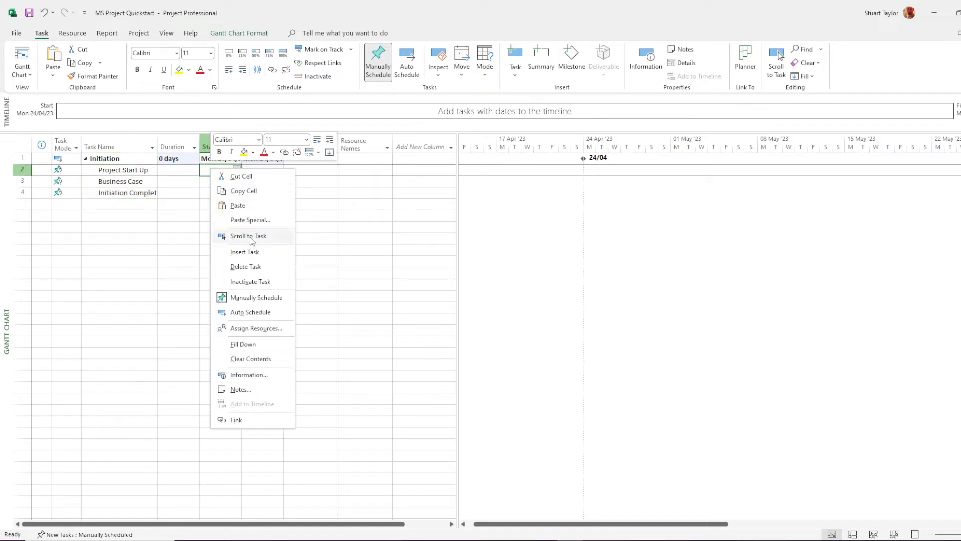
pyautogui.click(249, 219)
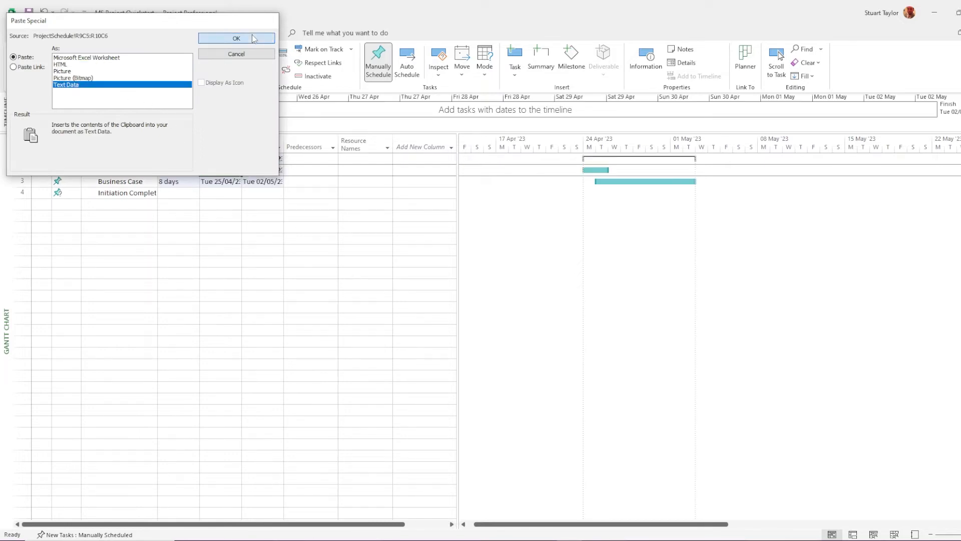
pyautogui.click(236, 38)
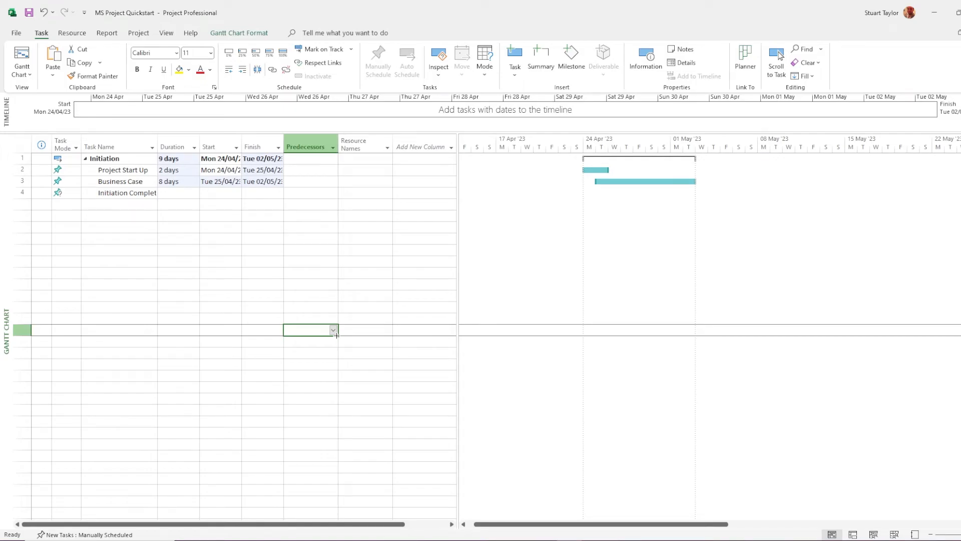
pyautogui.moveTo(318, 256)
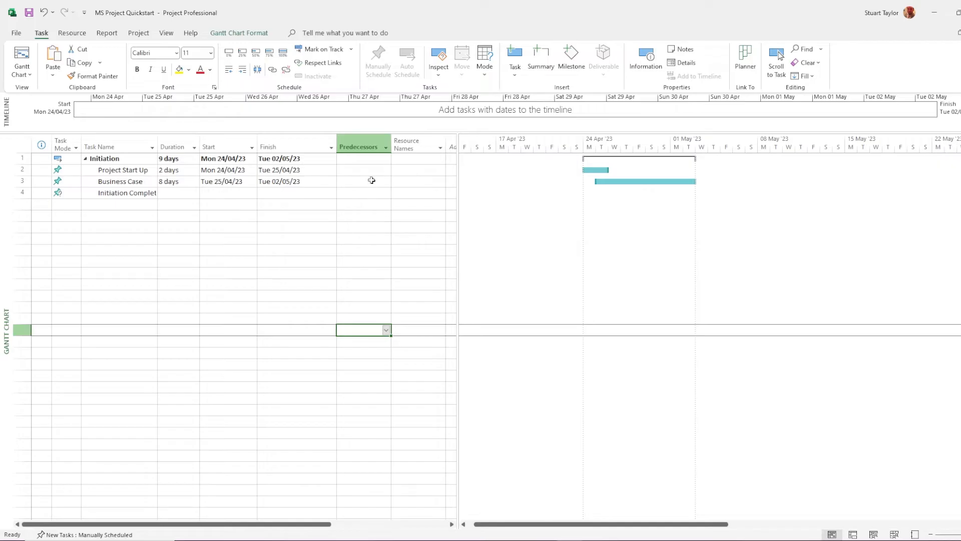
# - Set task 2 (Project Start Up) as the predecessor of Business Case
pyautogui.click(363, 182)
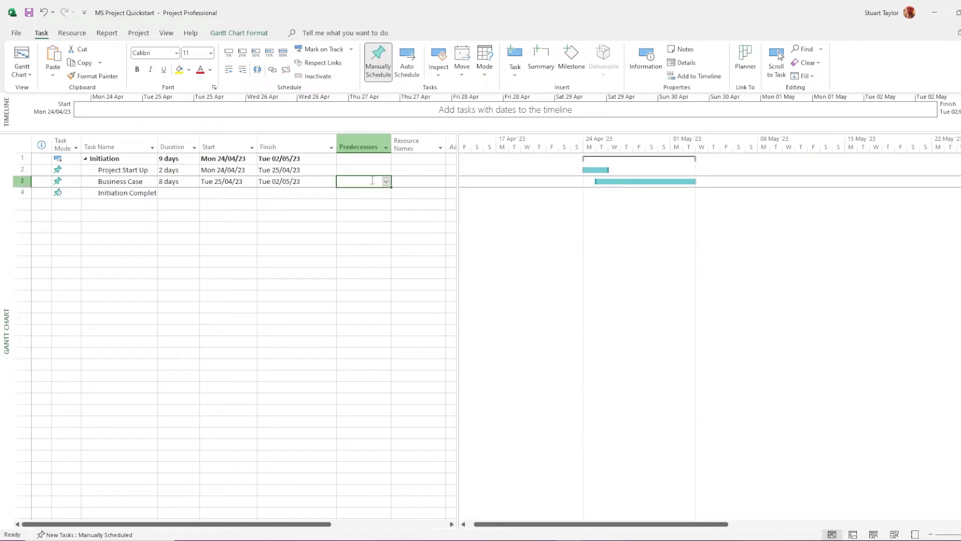
pyautogui.write('2')
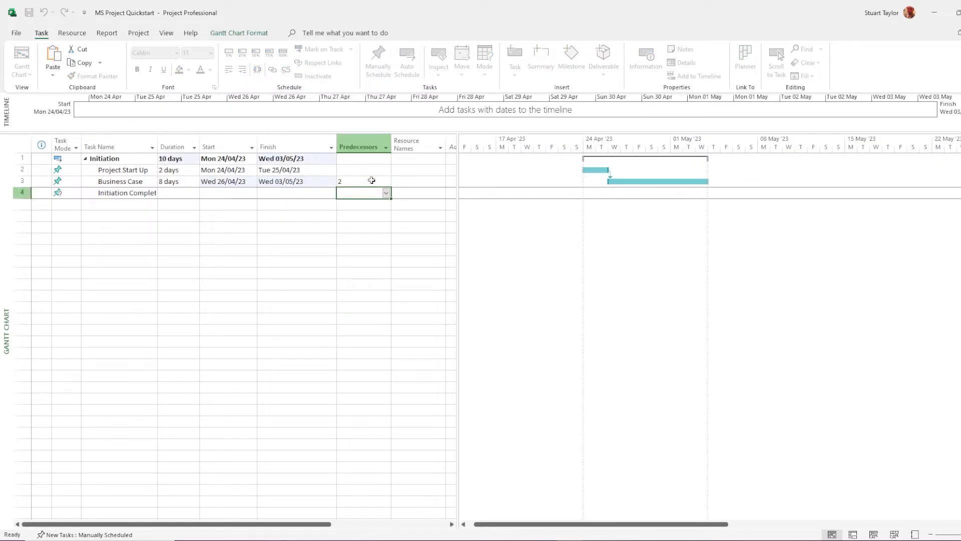
pyautogui.click(377, 61)
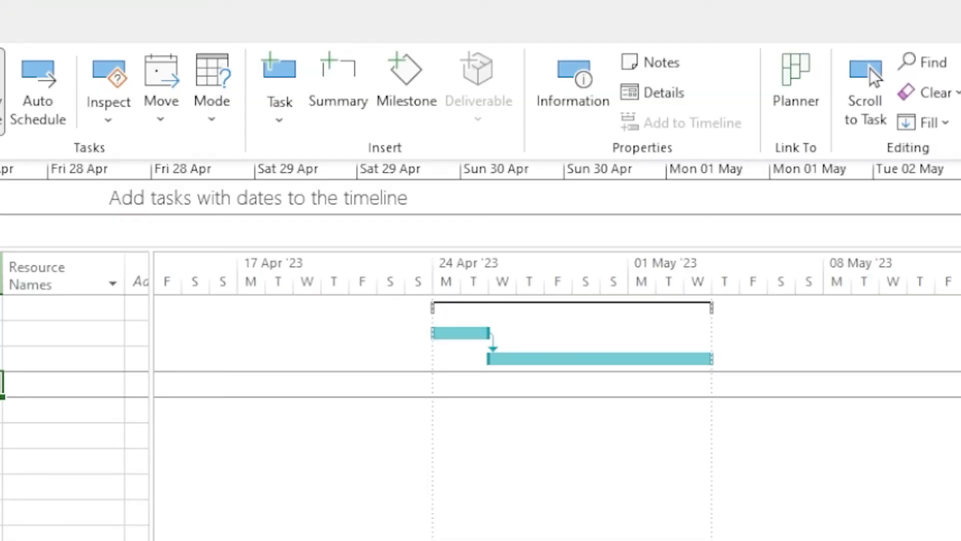
pyautogui.moveTo(513, 359)
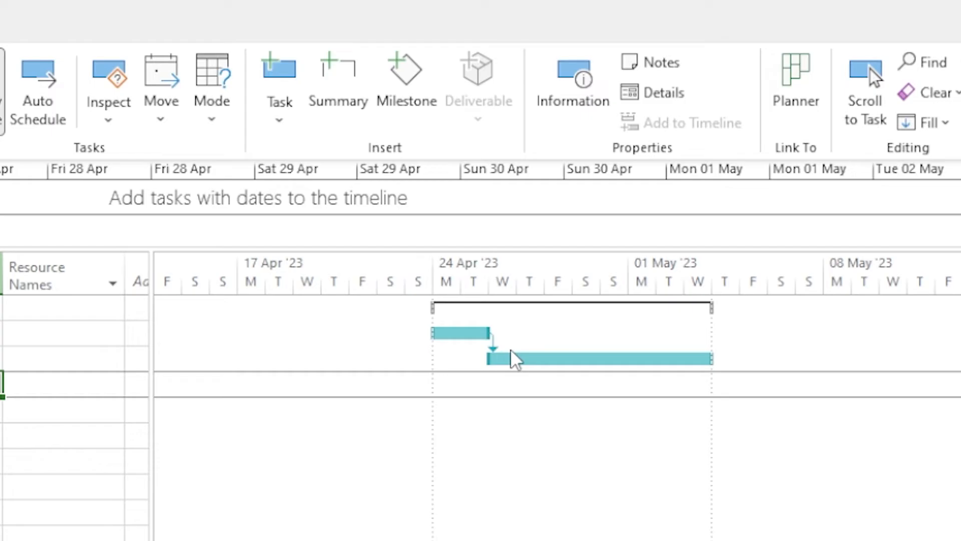
pyautogui.moveTo(511, 359)
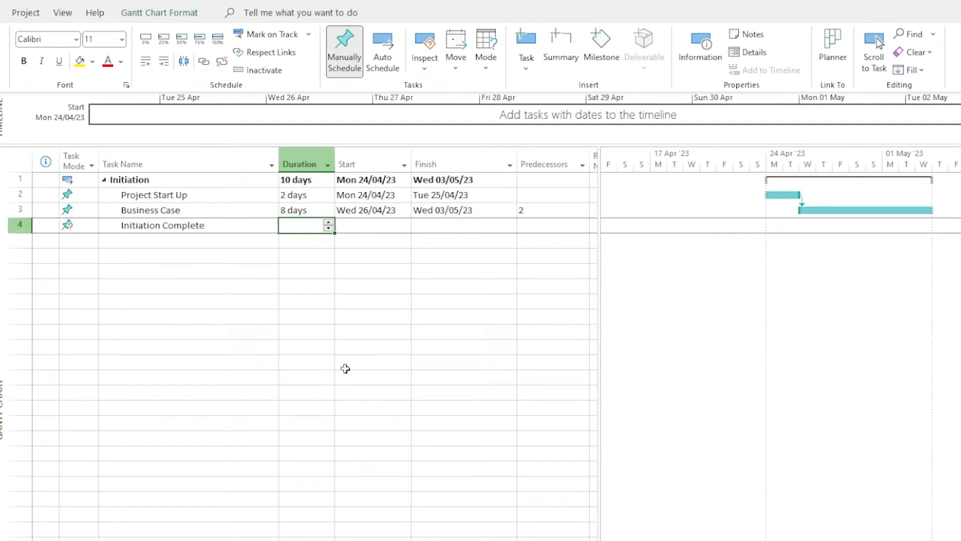
# - Set Initiation Complete to 0 days duration with Business Case (task 3) as predecessor
pyautogui.write('0 days')
pyautogui.click(554, 226)
pyautogui.write('3')
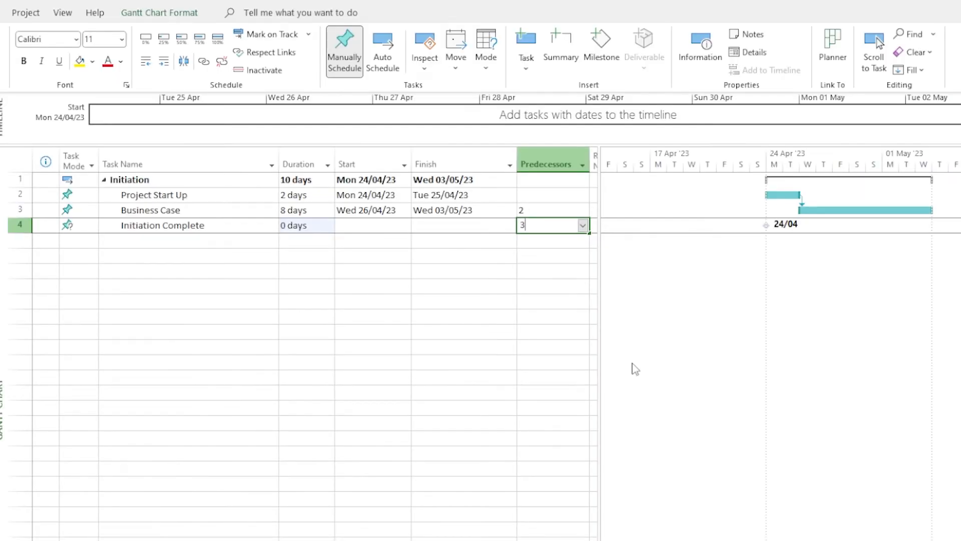
pyautogui.press('Return')
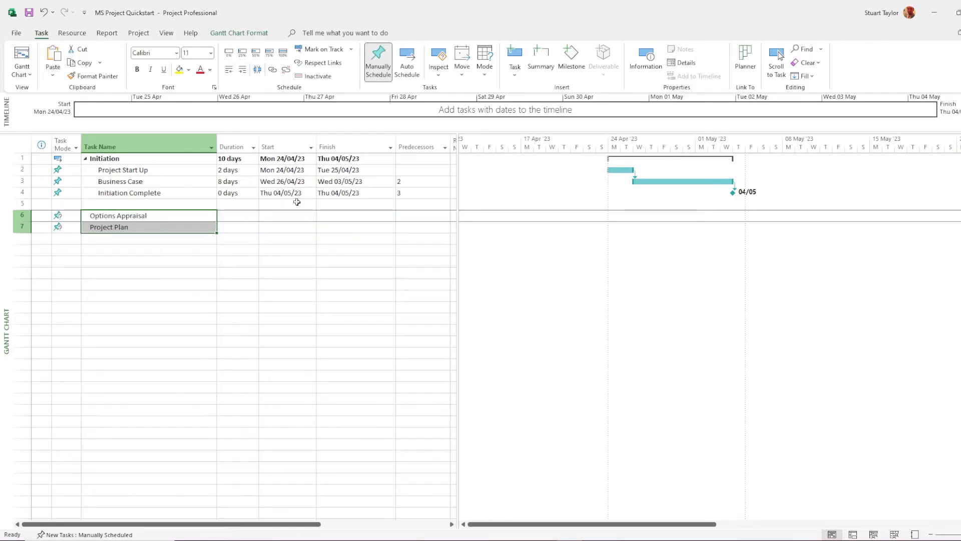
pyautogui.moveTo(541, 58)
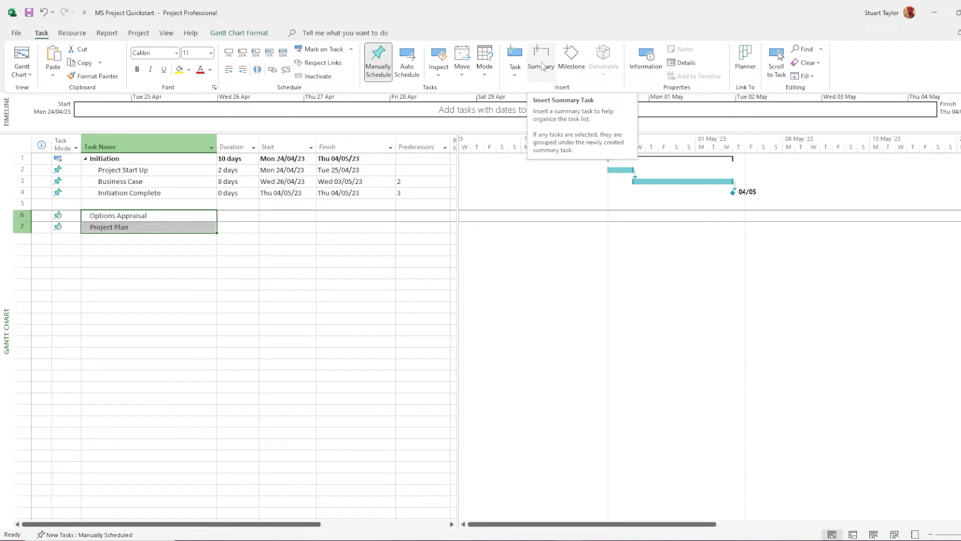
# - Insert a summary task named Planning over Options Appraisal and Project Plan
pyautogui.click(539, 58)
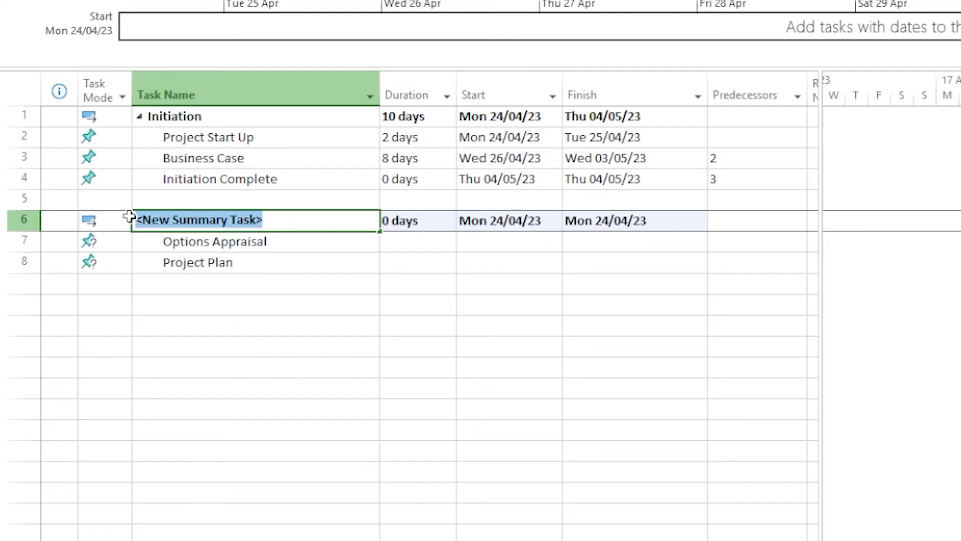
pyautogui.write('Planning')
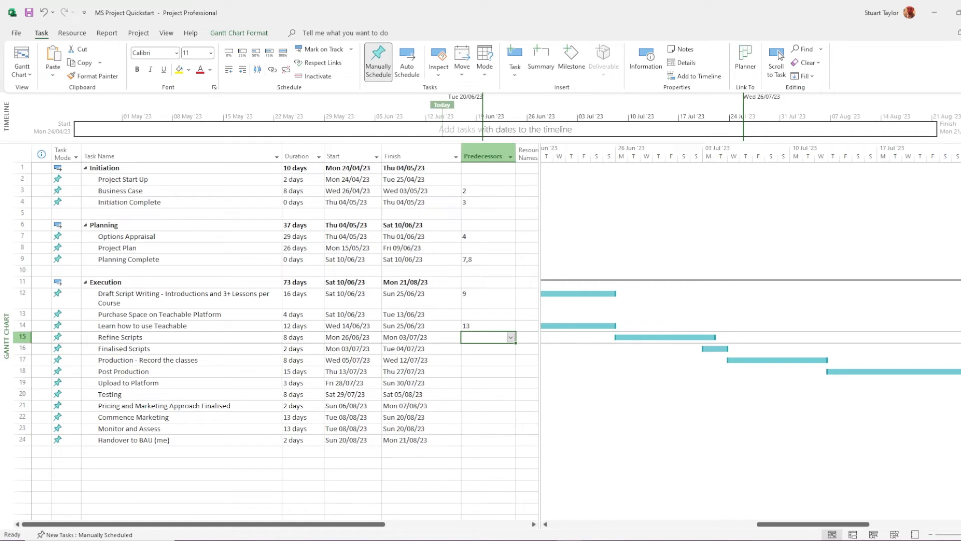
# - Link Execution tasks in sequence: Production after Finalised Scripts, Upload to Platform after Post Production
pyautogui.click(485, 349)
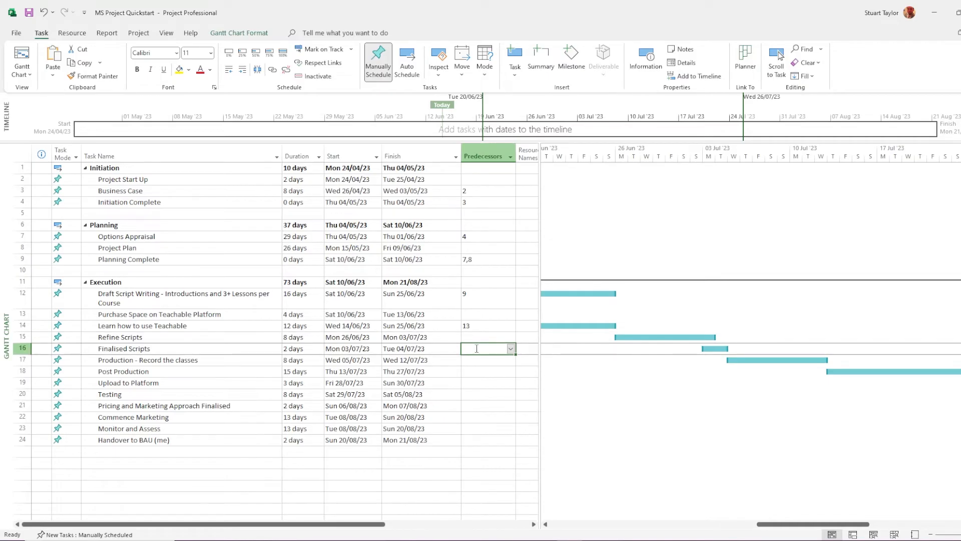
pyautogui.write('15')
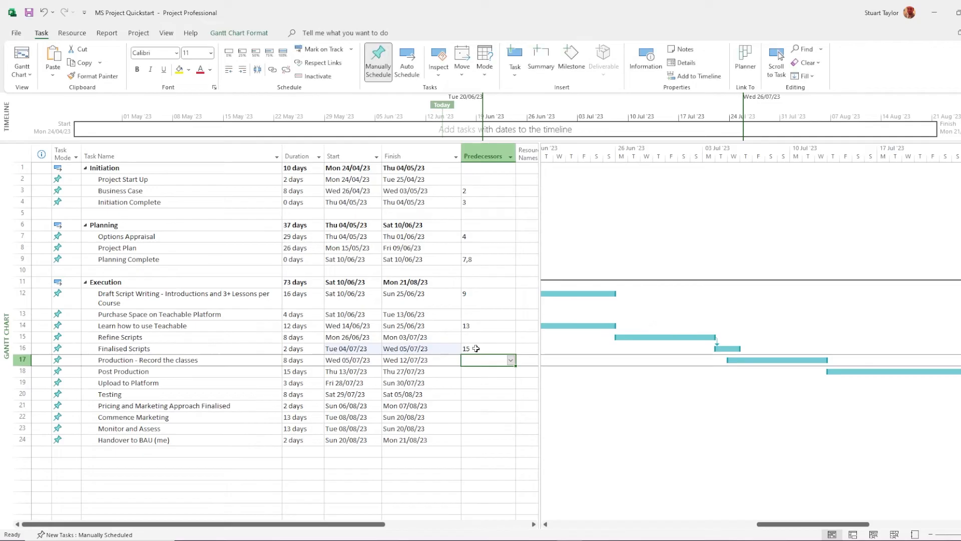
pyautogui.write('1')
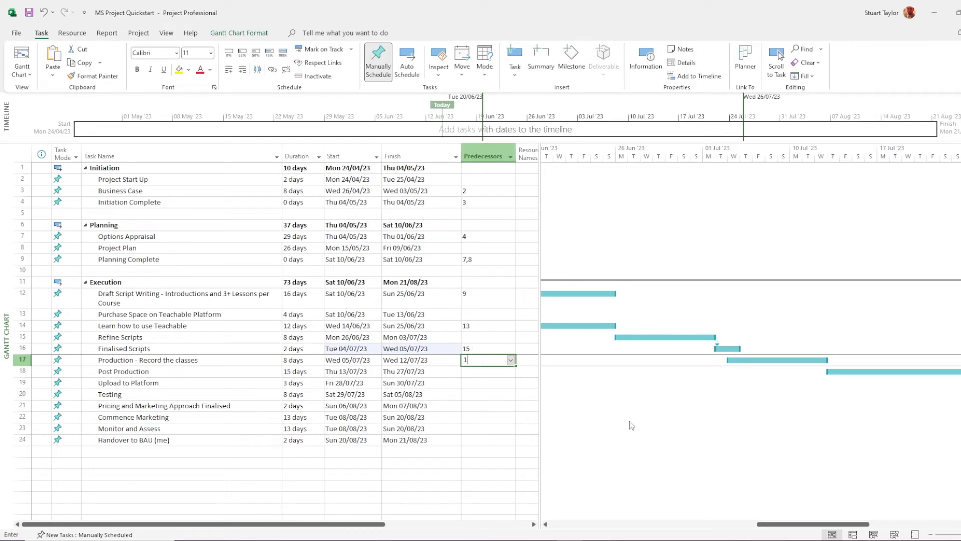
pyautogui.press('Return')
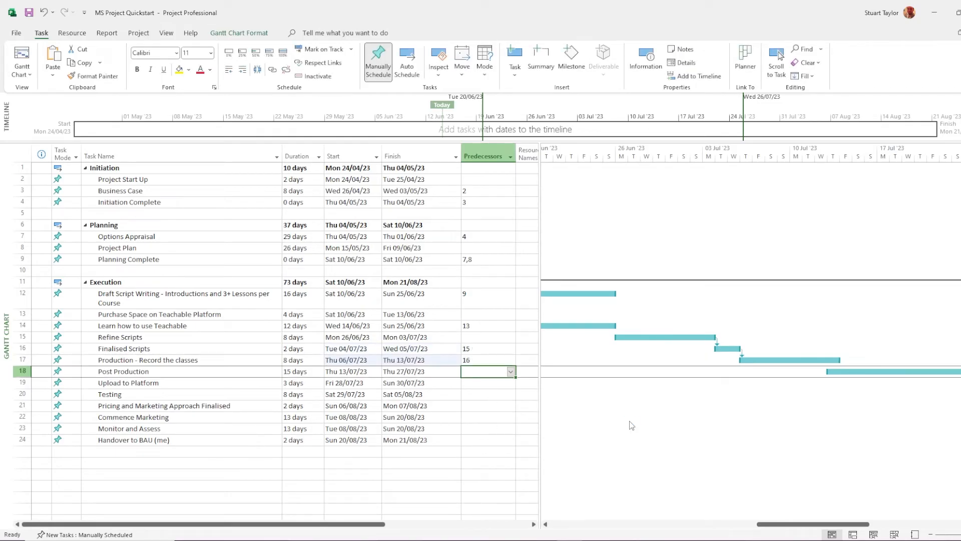
pyautogui.write('17')
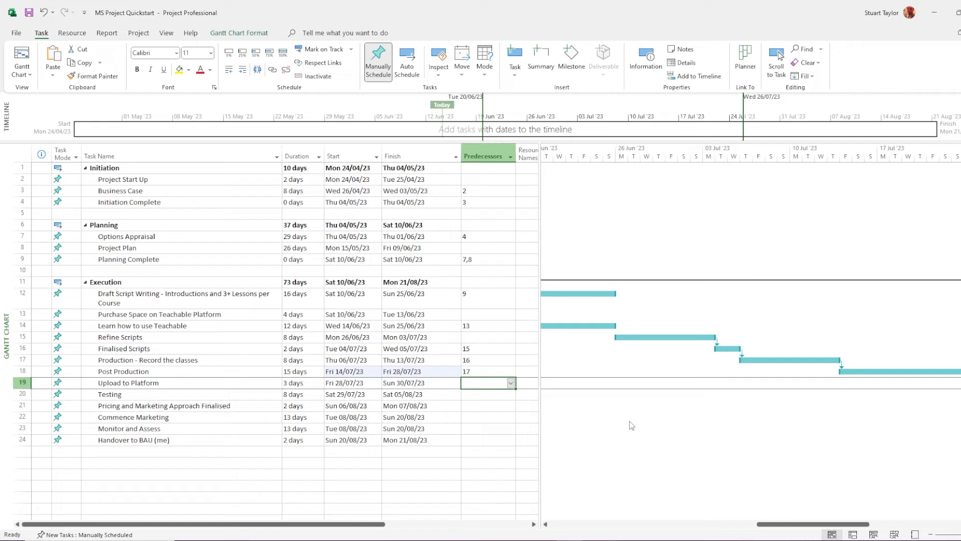
pyautogui.write('1')
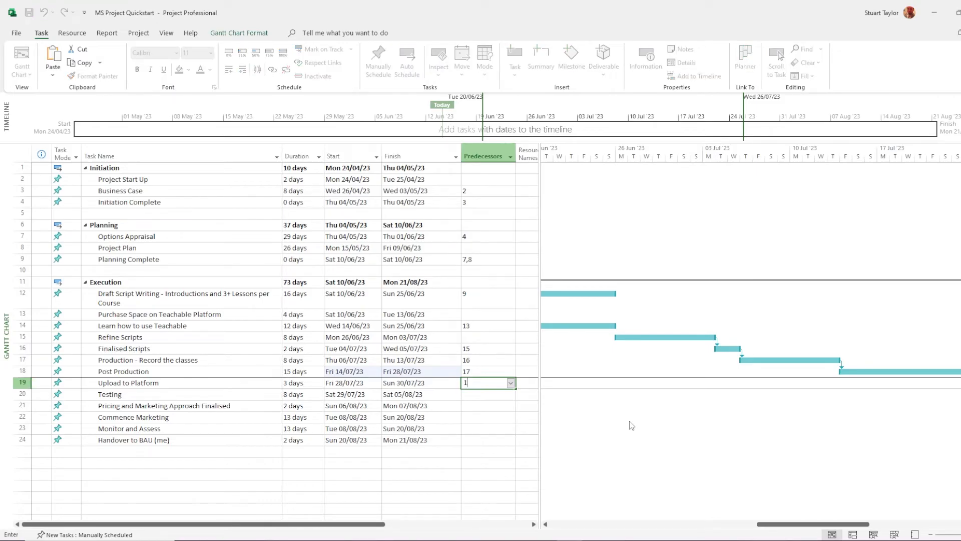
pyautogui.press('Return')
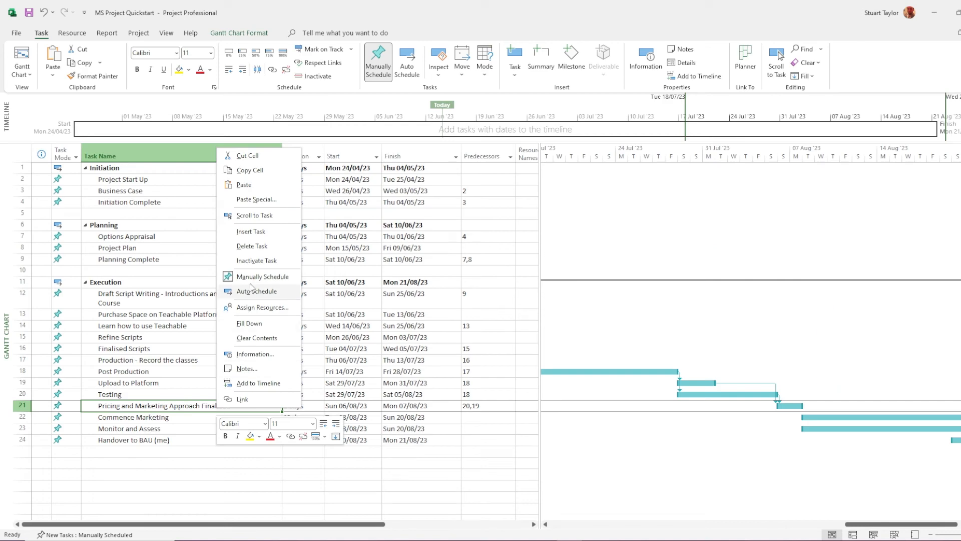
pyautogui.moveTo(258, 357)
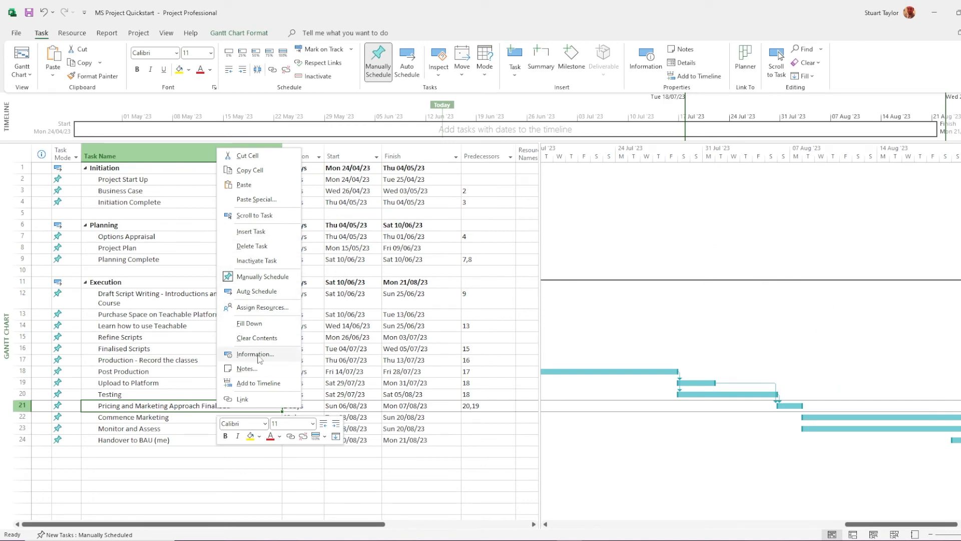
# - Review the pricing approach task's predecessor links in Task Information and close it
pyautogui.click(255, 353)
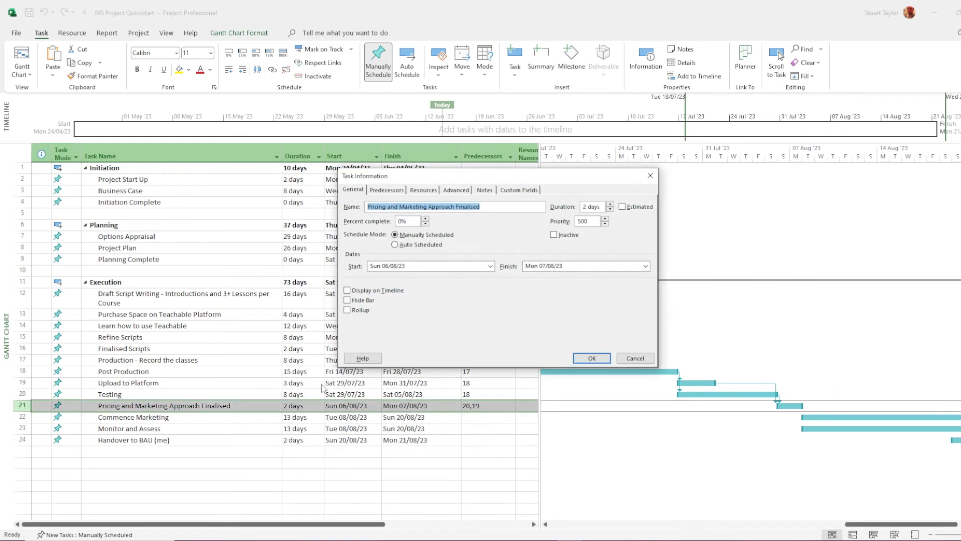
pyautogui.click(386, 189)
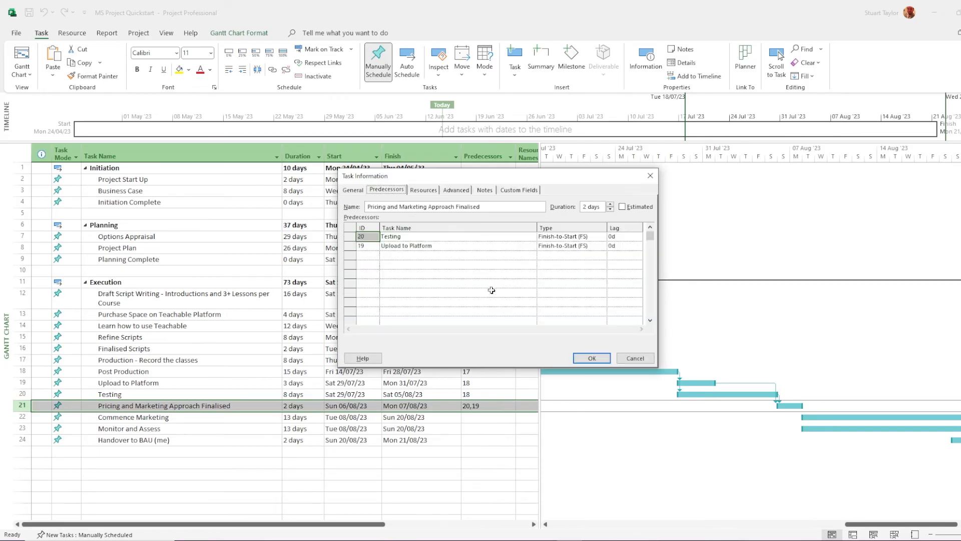
pyautogui.moveTo(487, 242)
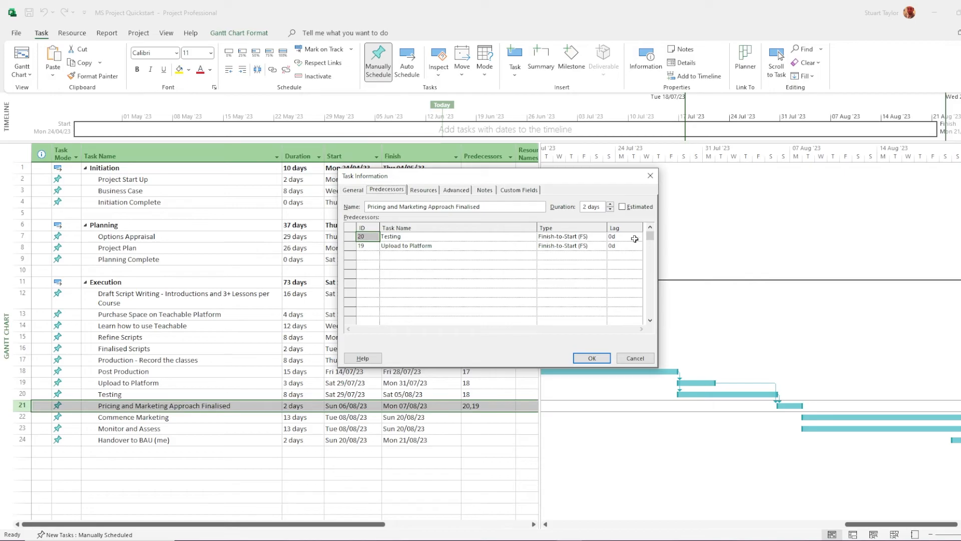
pyautogui.click(591, 358)
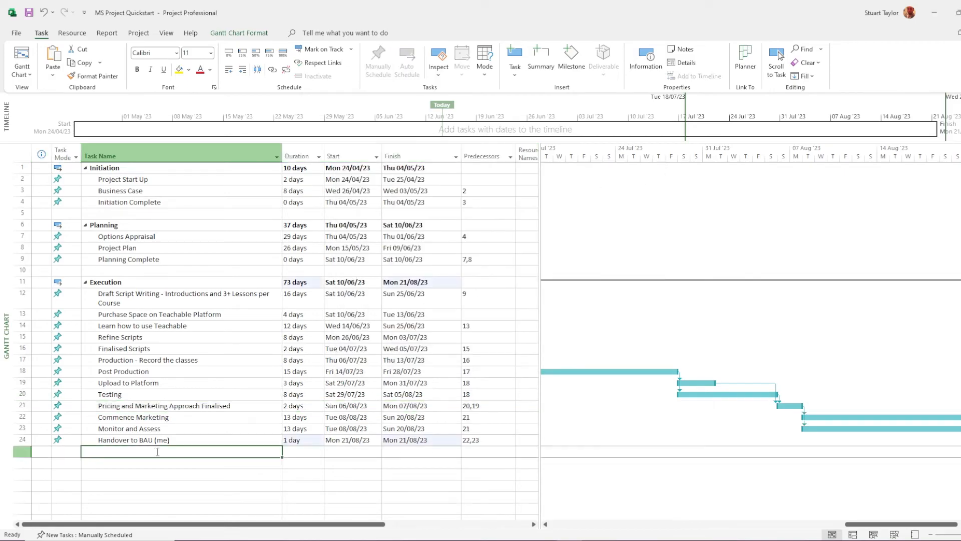
# - Add an Execution Complete task below Handover to BAU
pyautogui.write('Execution Con')
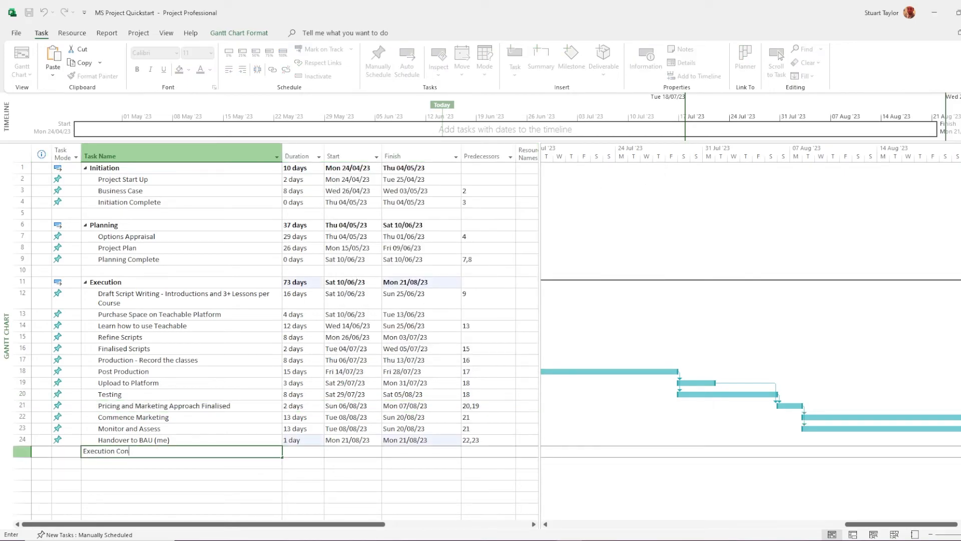
pyautogui.write('mplete')
pyautogui.press('Return')
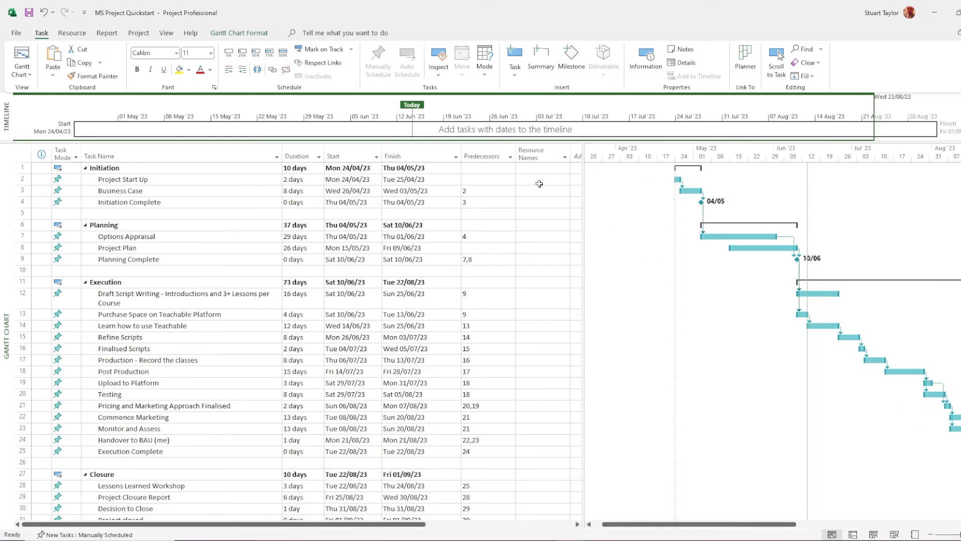
pyautogui.moveTo(533, 173)
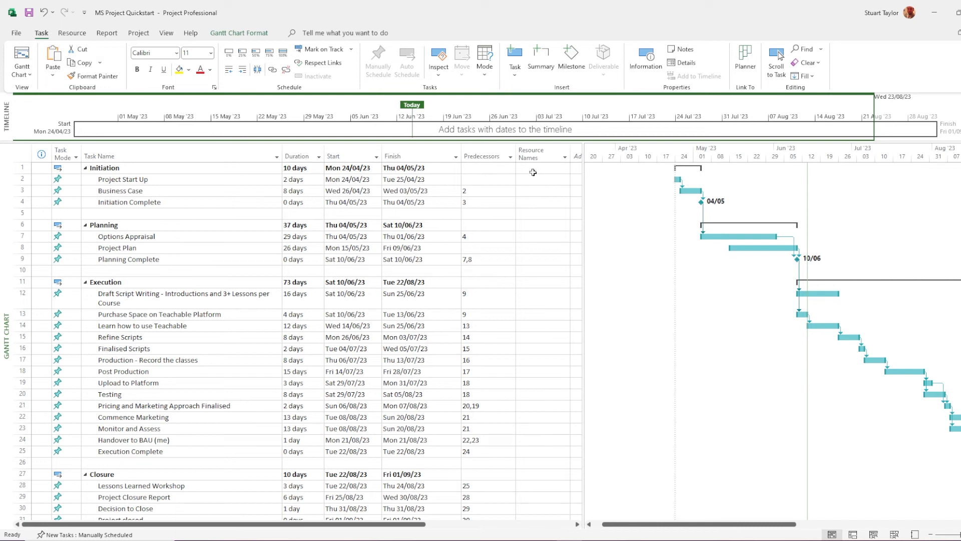
# - Enter Stuart as the resource name for Project Start Up
pyautogui.click(539, 180)
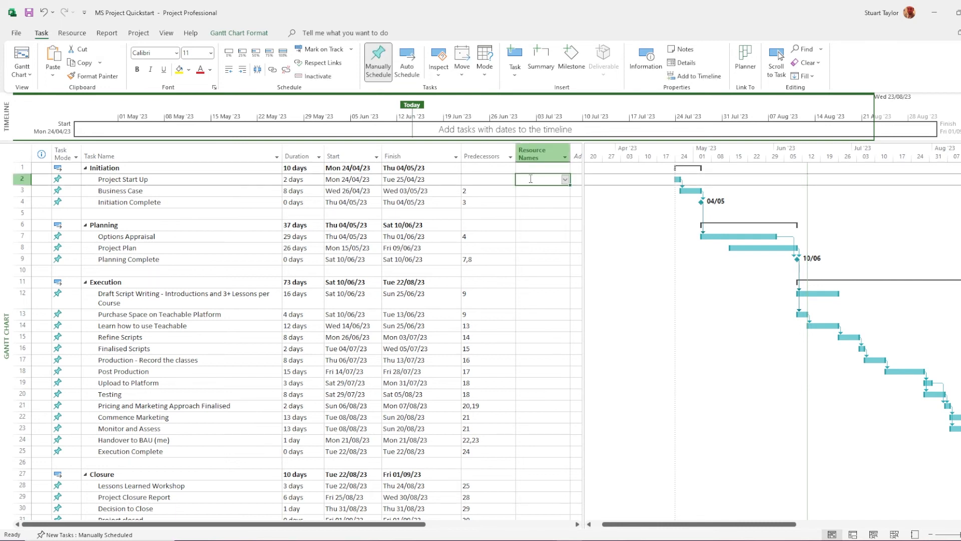
pyautogui.write('Stuart')
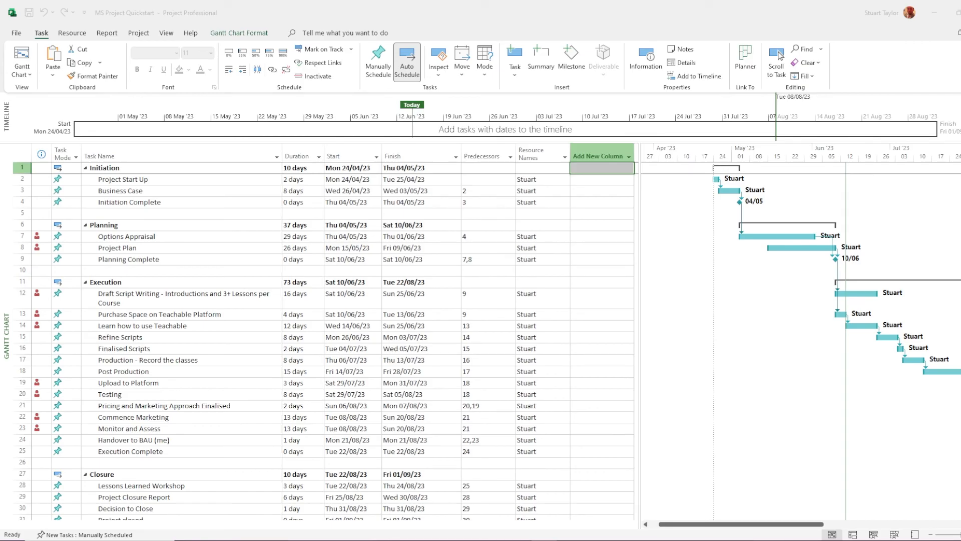
pyautogui.moveTo(900, 201)
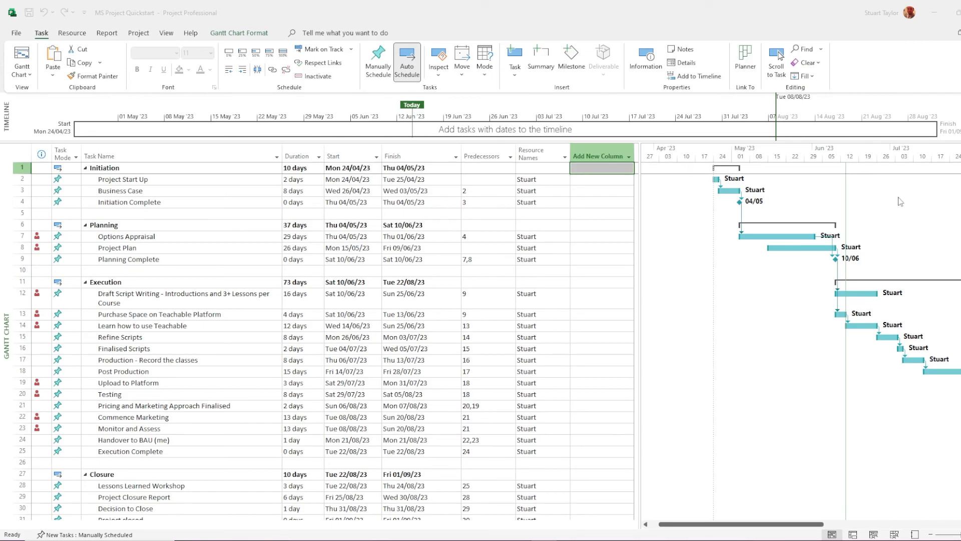
# - Add a % Complete column to the task table
pyautogui.click(598, 156)
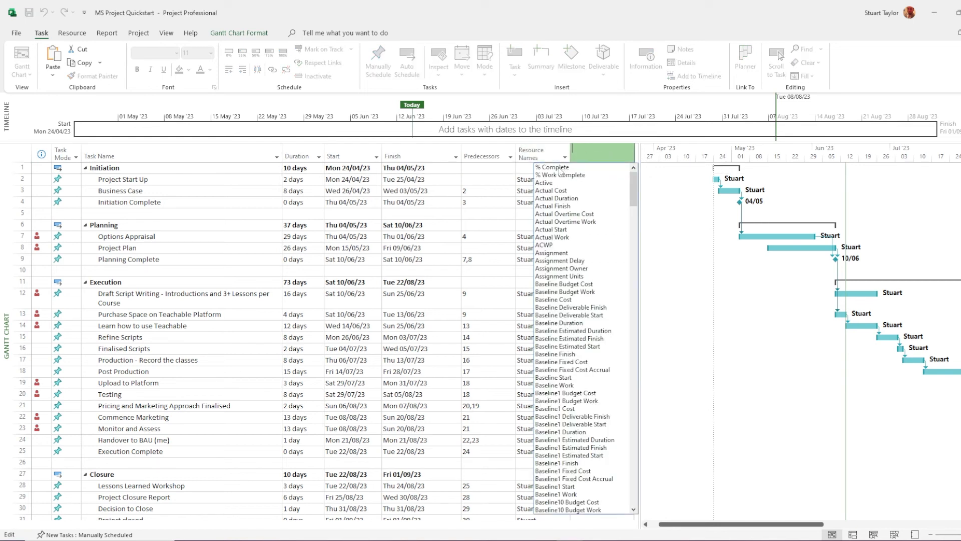
pyautogui.click(551, 168)
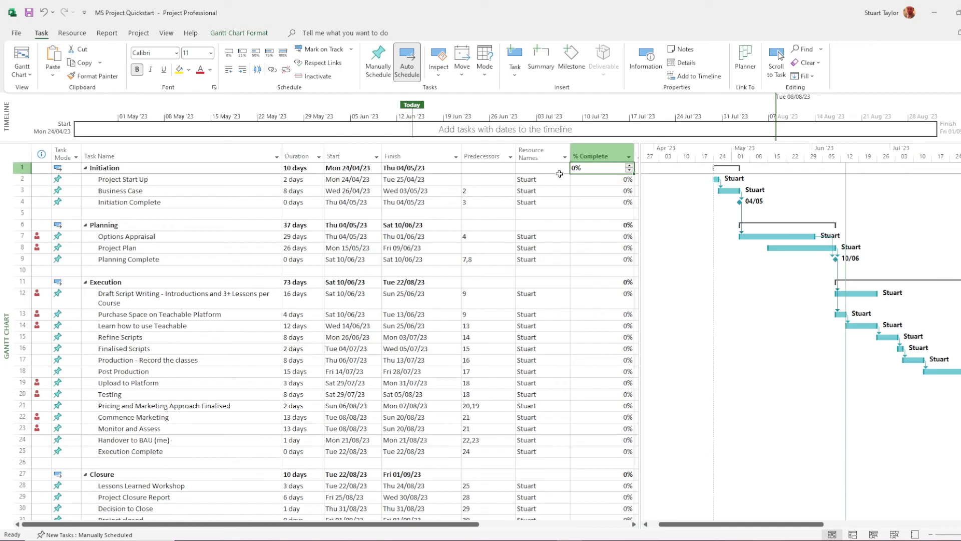
pyautogui.moveTo(560, 190)
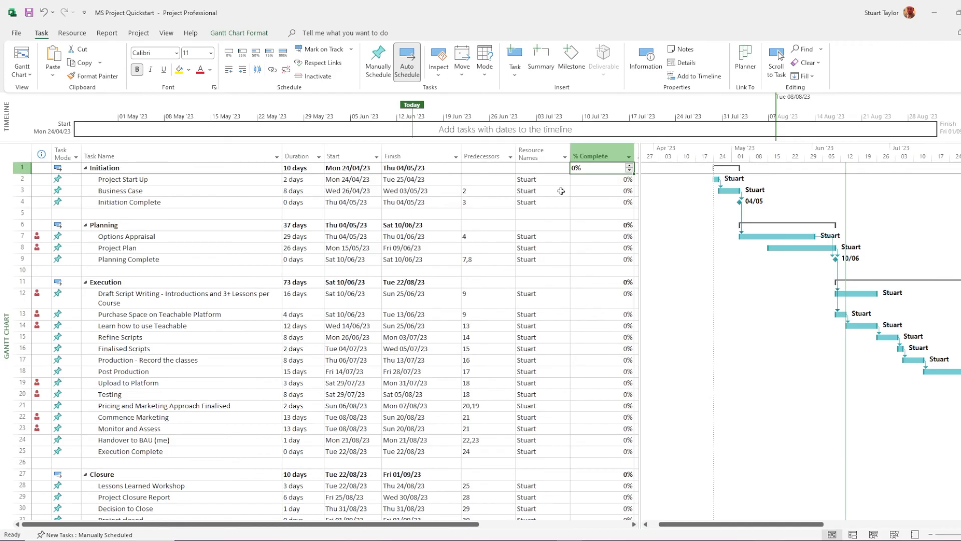
pyautogui.moveTo(611, 182)
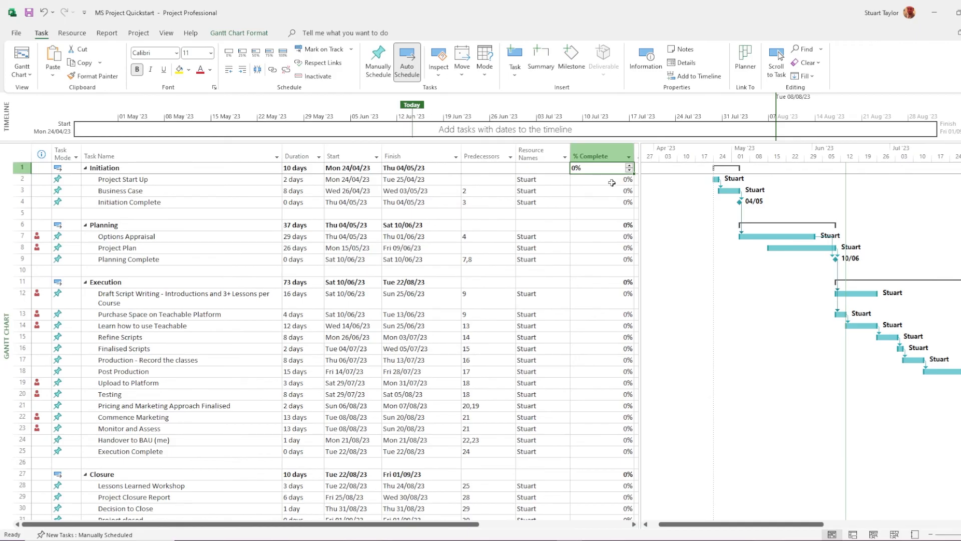
# - Mark Project Start Up as 100% complete
pyautogui.click(598, 179)
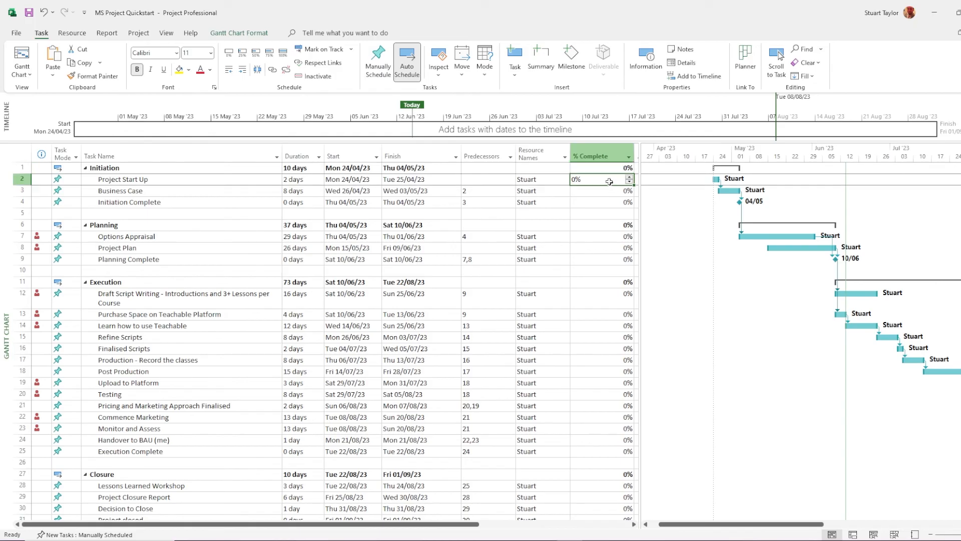
pyautogui.write('100')
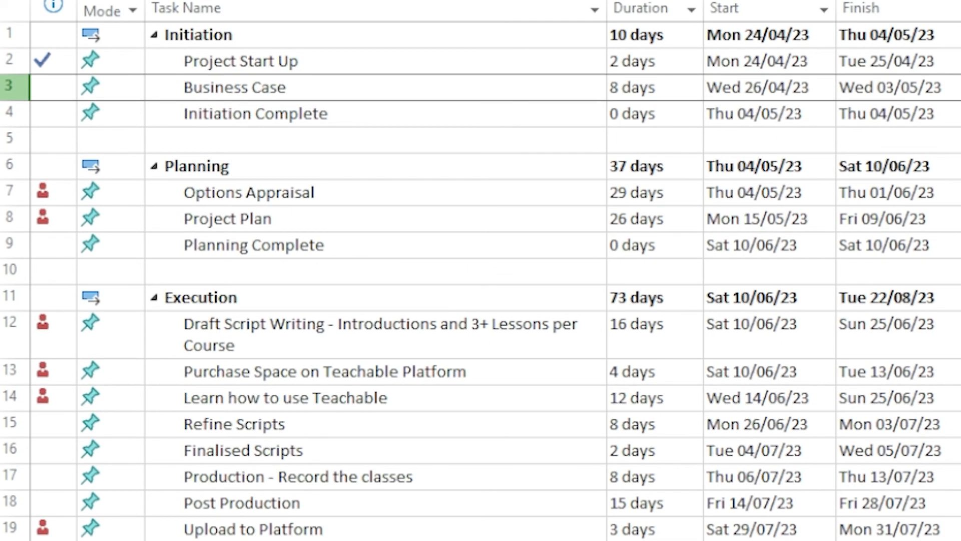
pyautogui.hscroll(3)
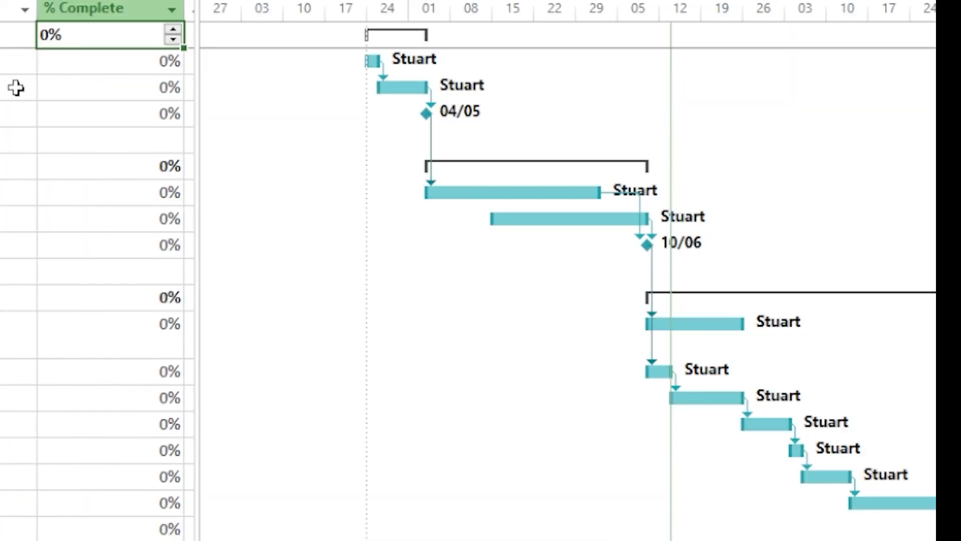
pyautogui.moveTo(127, 67)
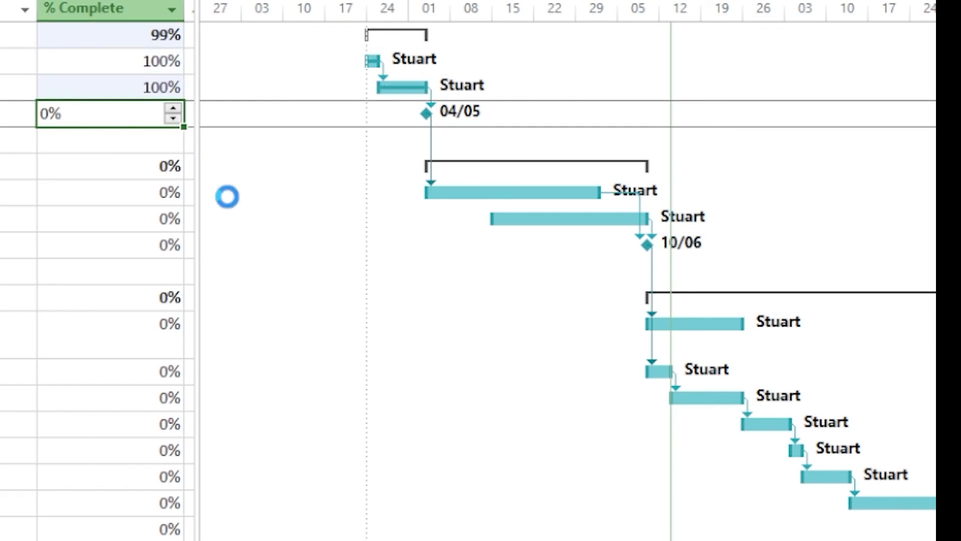
# - Browse the Add New Column field list without adding a field
pyautogui.click(513, 38)
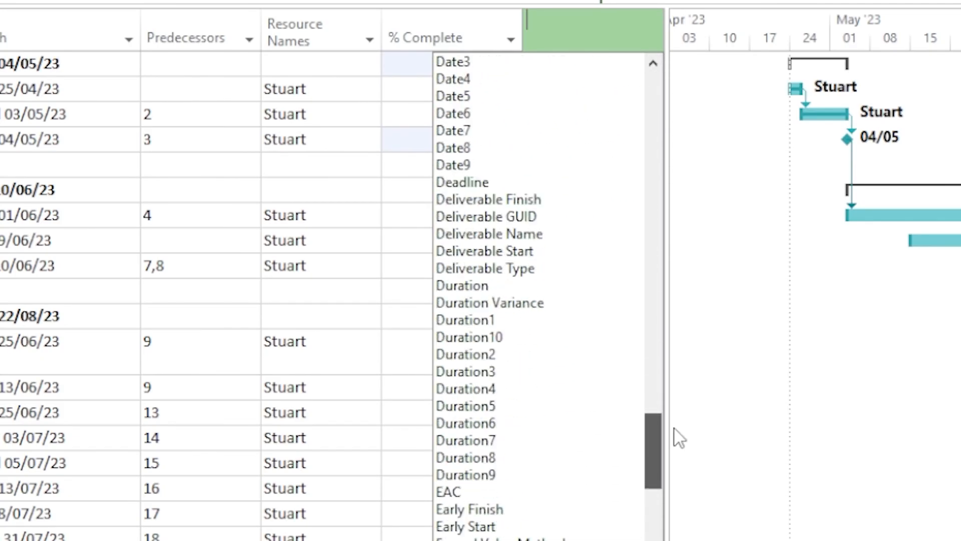
pyautogui.scroll(-3)
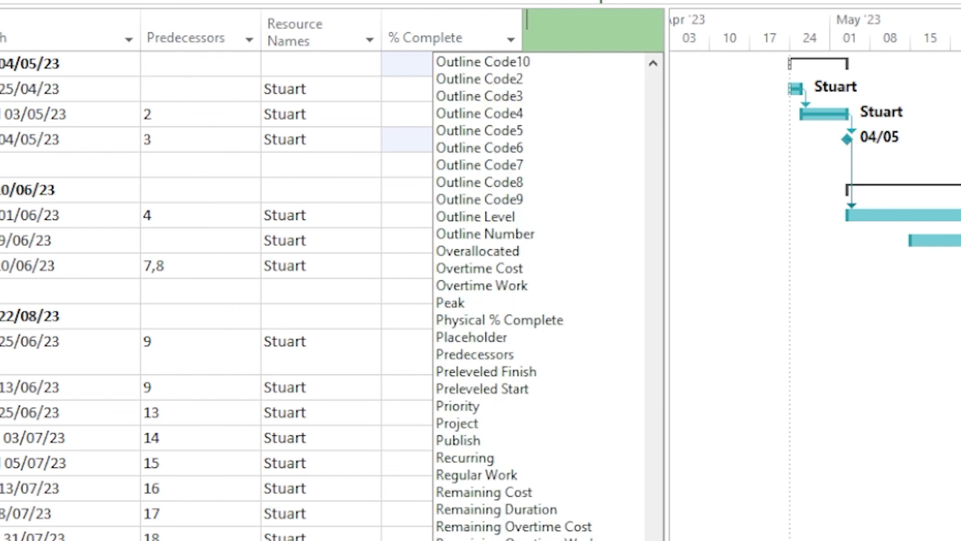
pyautogui.scroll(-3)
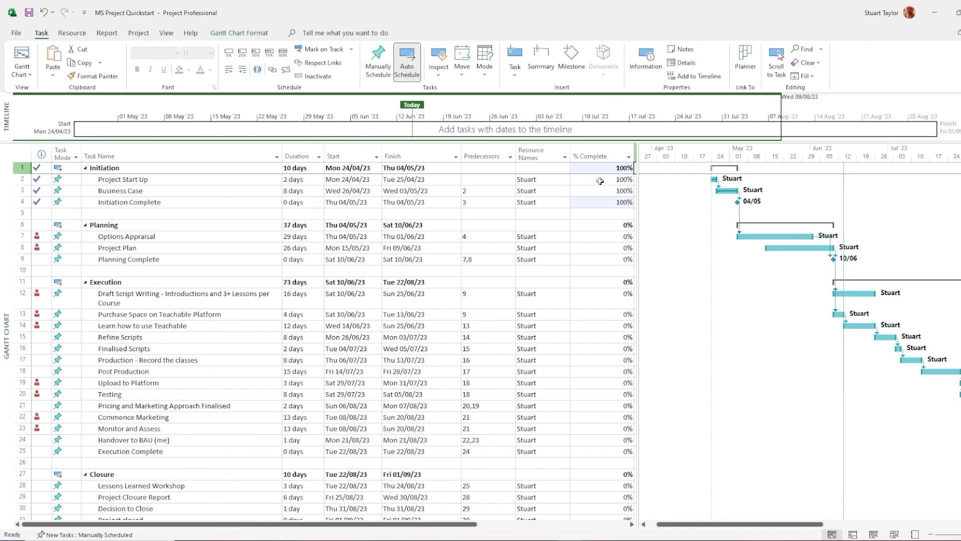
# - Hide the Resource Names column from its current position
pyautogui.rightClick(538, 153)
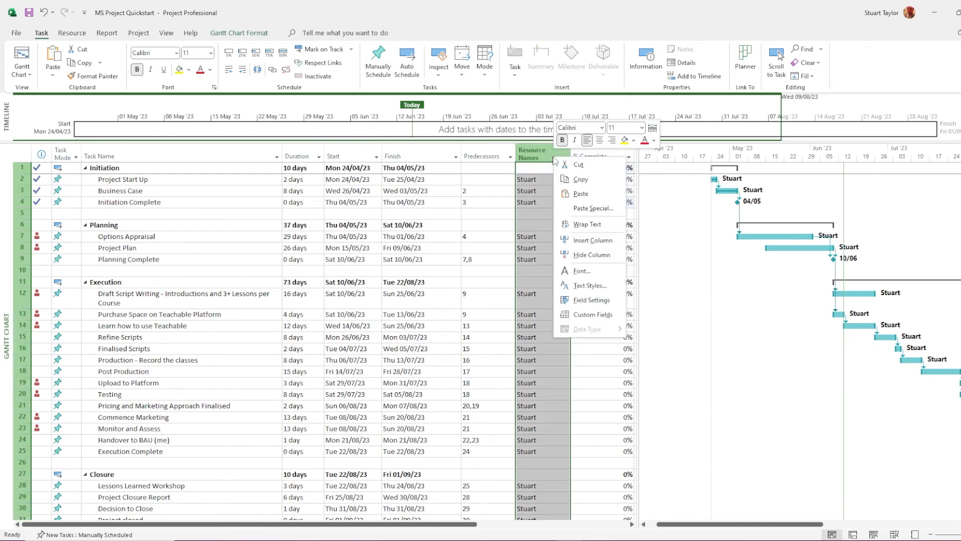
pyautogui.moveTo(590, 258)
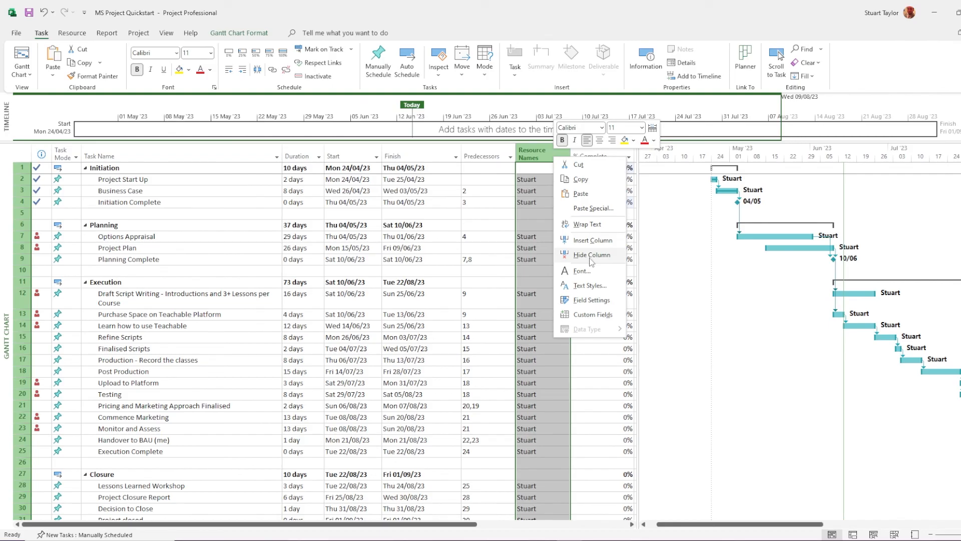
pyautogui.click(591, 255)
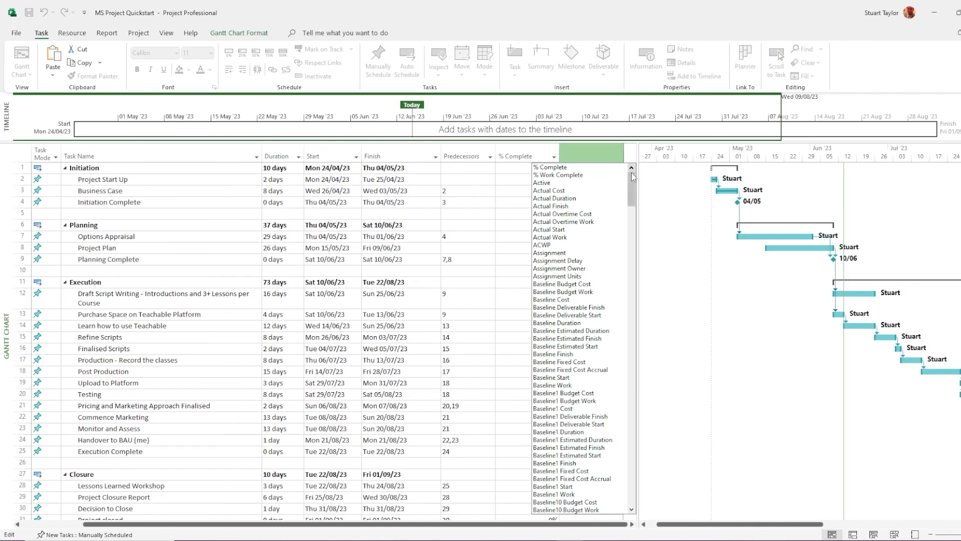
# - Re-add Resource Names as a new column after % Complete
pyautogui.scroll(-3)
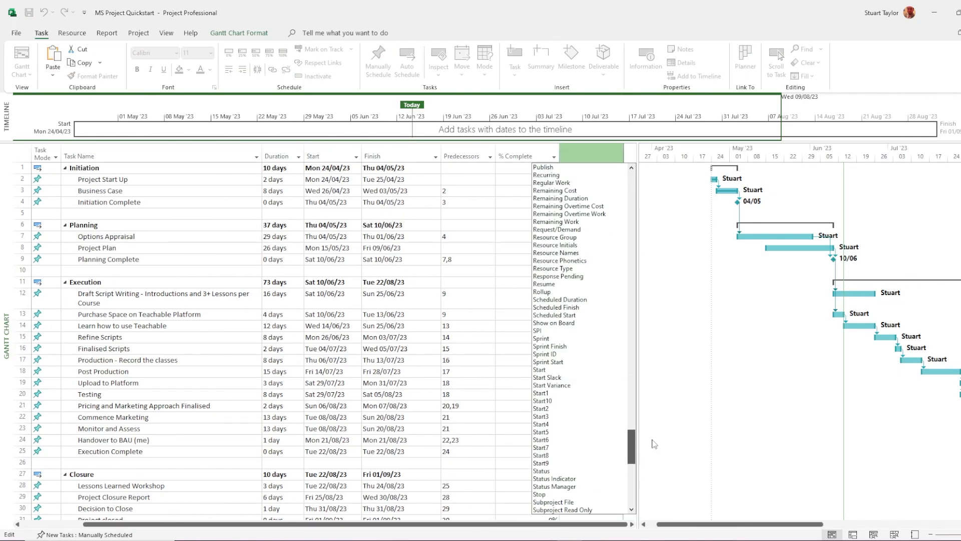
pyautogui.scroll(3)
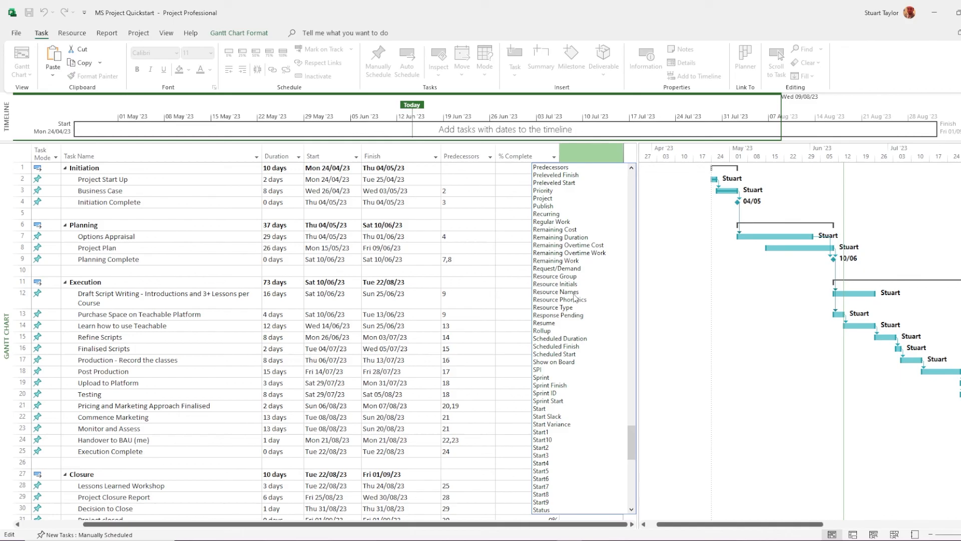
pyautogui.click(555, 291)
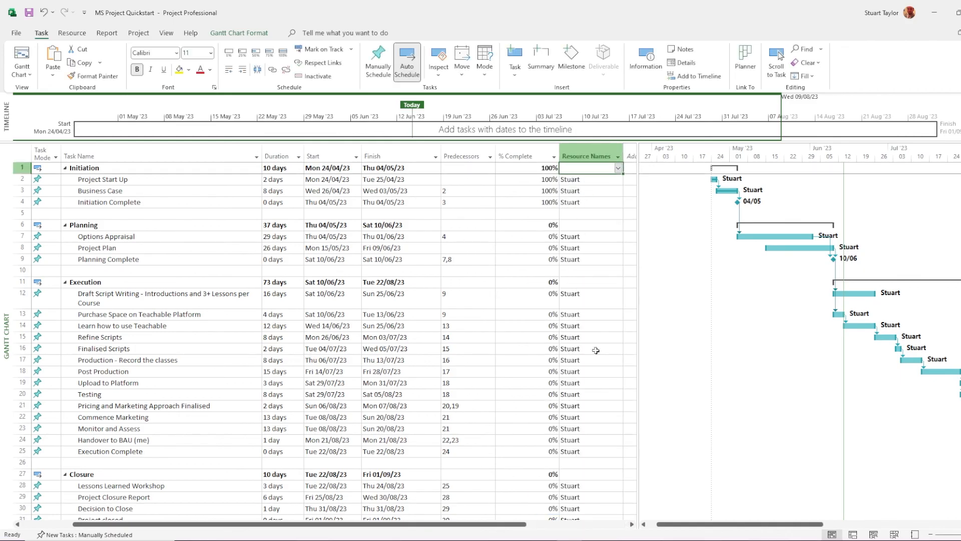